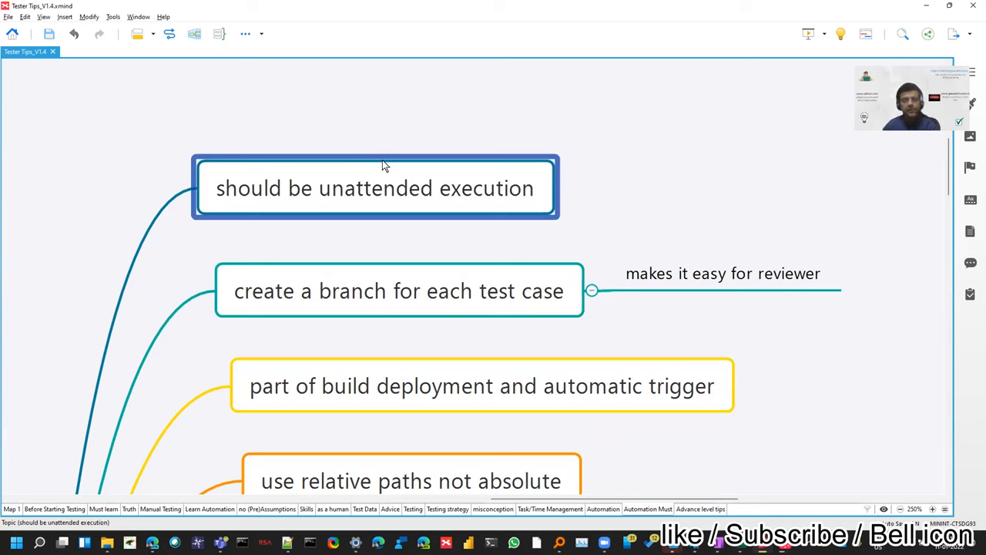
mouse_move(445, 216)
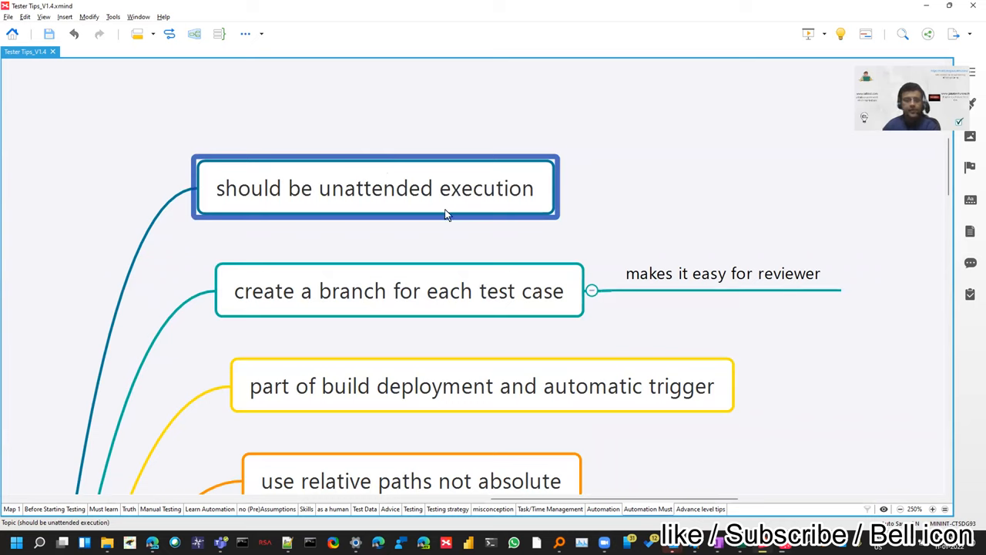
mouse_move(471, 234)
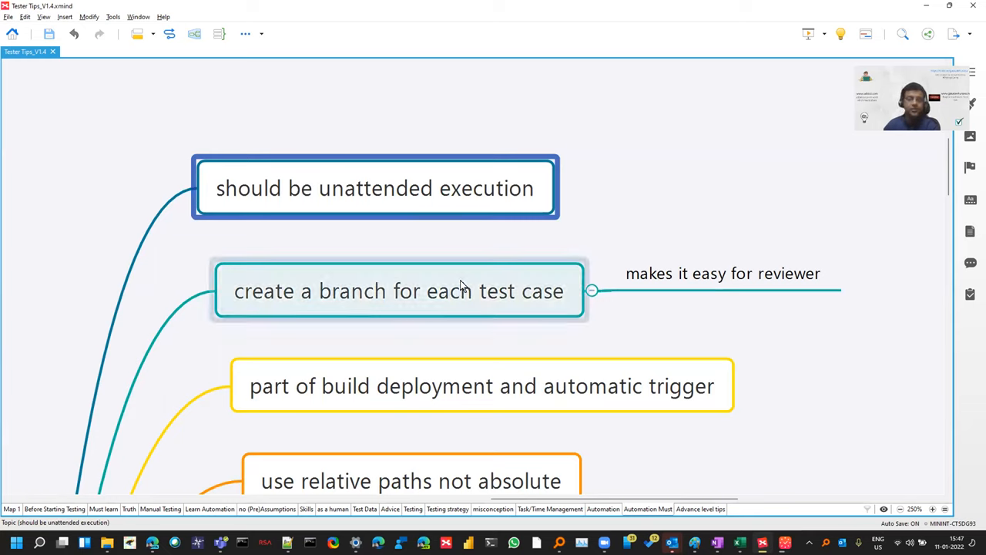
- Select the 'create a branch for each test case' and 'use relative paths not absolute' tips
left_click(398, 291)
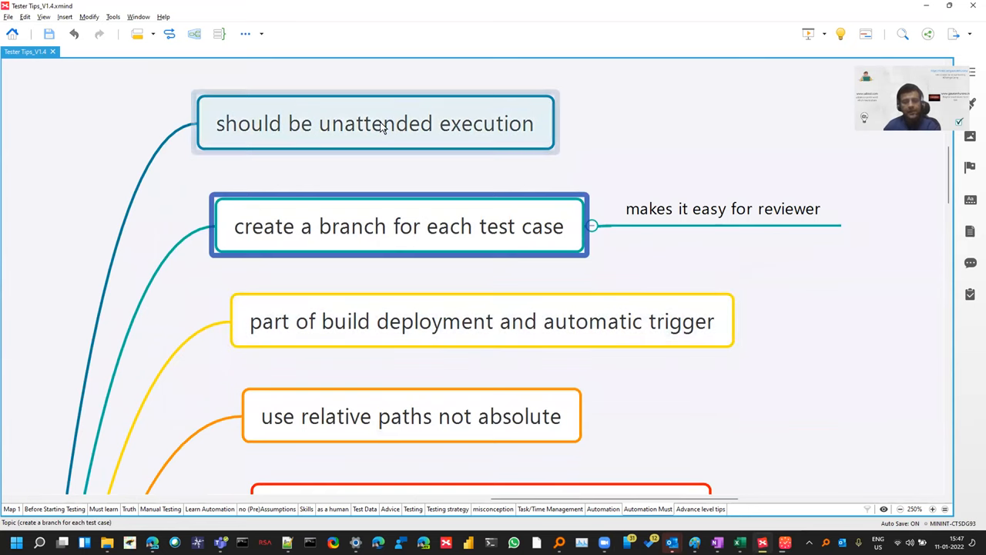
left_click(481, 321)
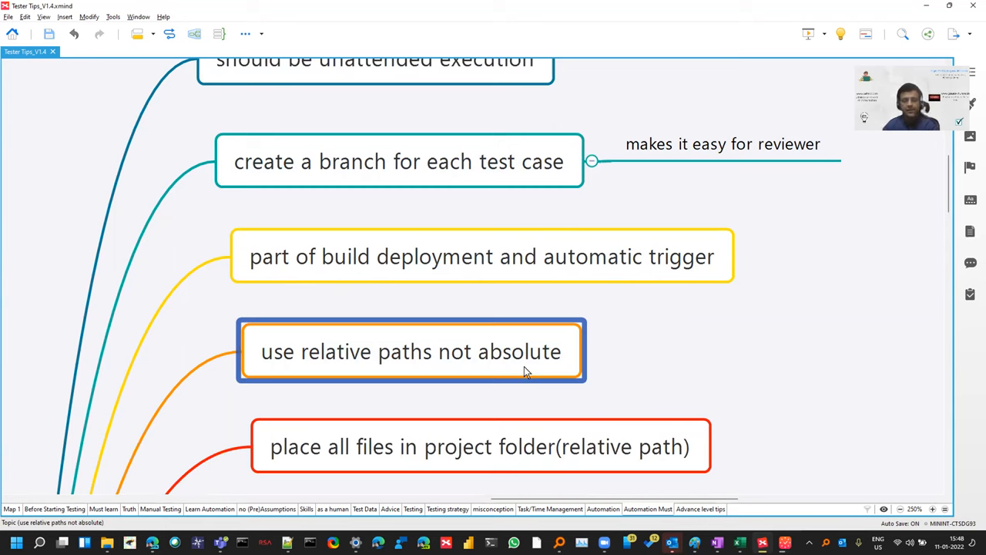
mouse_move(594, 352)
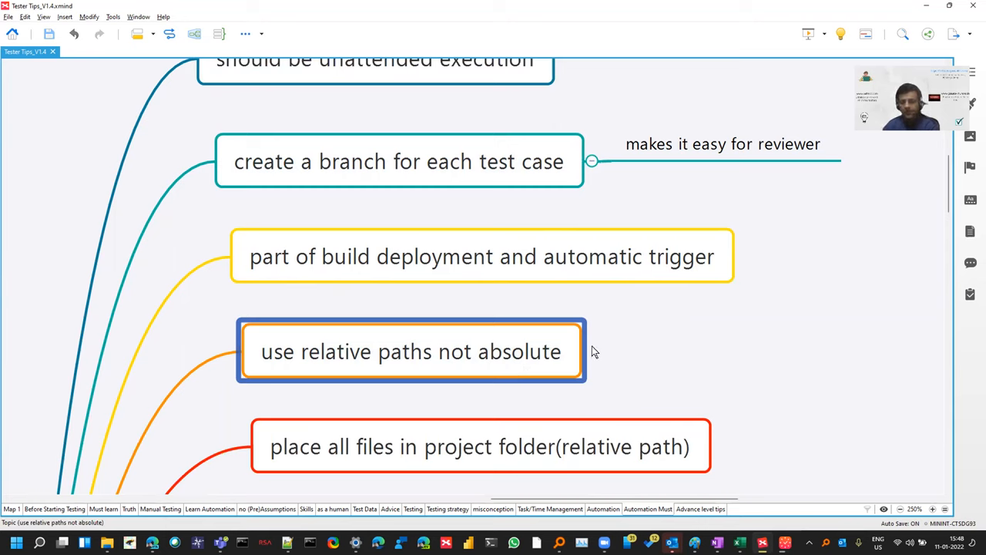
mouse_move(623, 362)
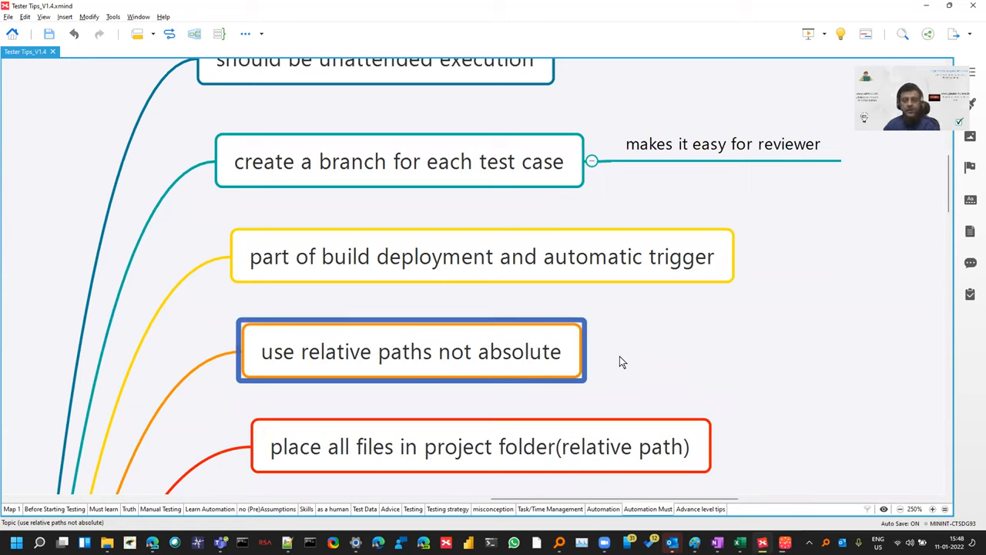
mouse_move(462, 369)
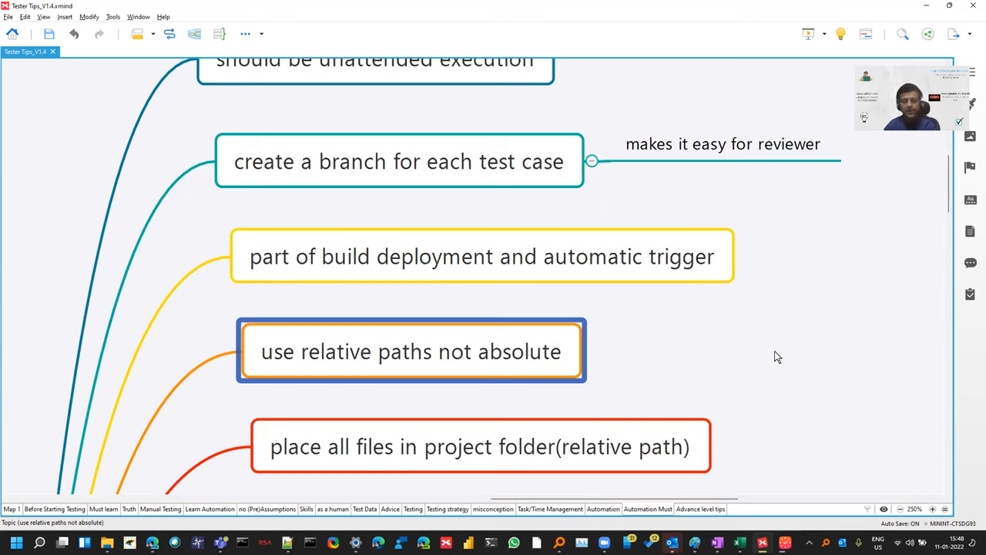
- Scroll to 'try to execute manual first' and select the 'get the understanding of the' subtopics
scroll("down", 3)
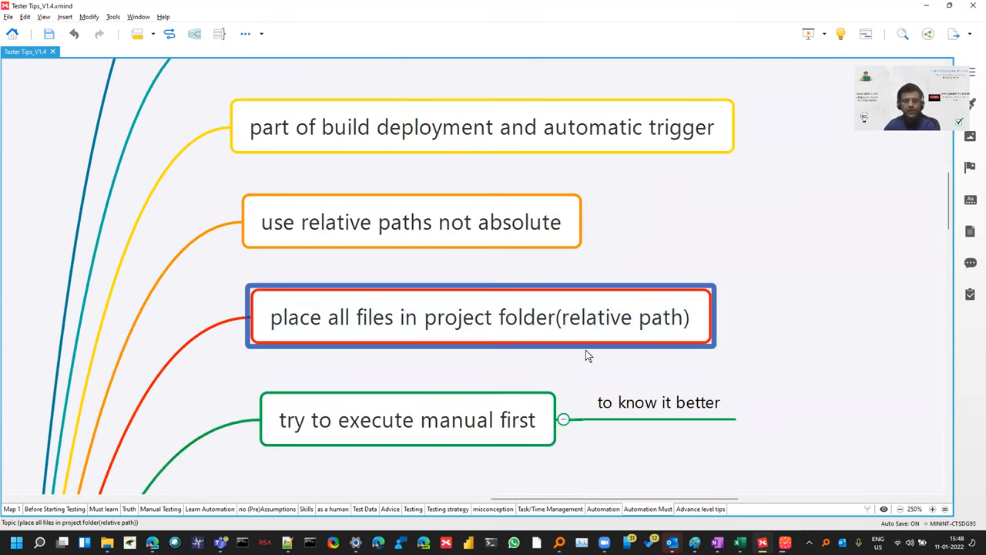
mouse_move(822, 356)
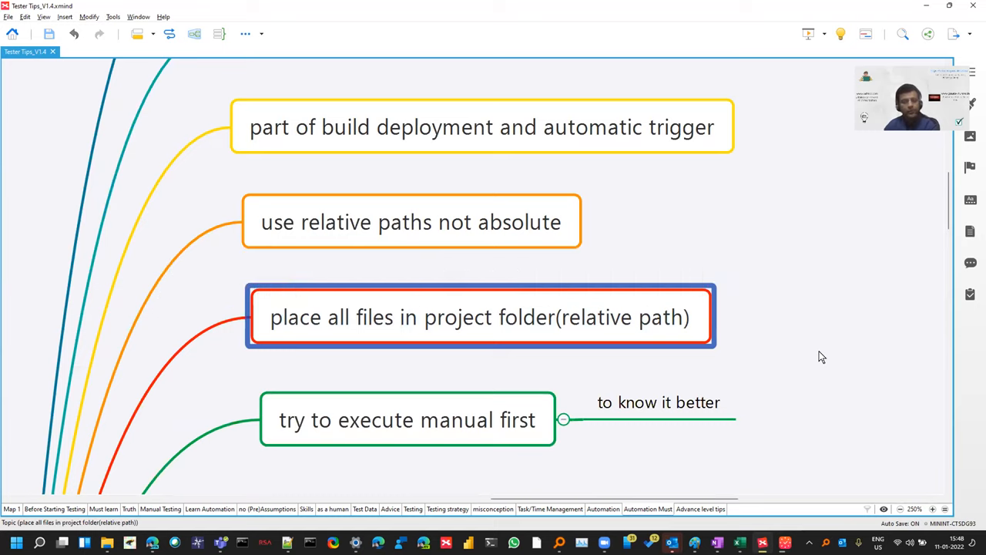
mouse_move(690, 331)
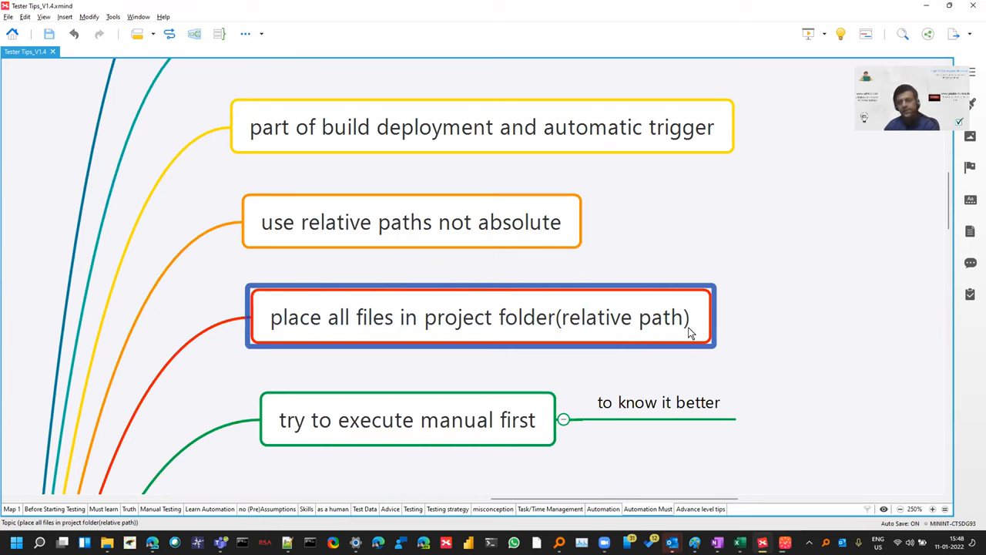
mouse_move(430, 326)
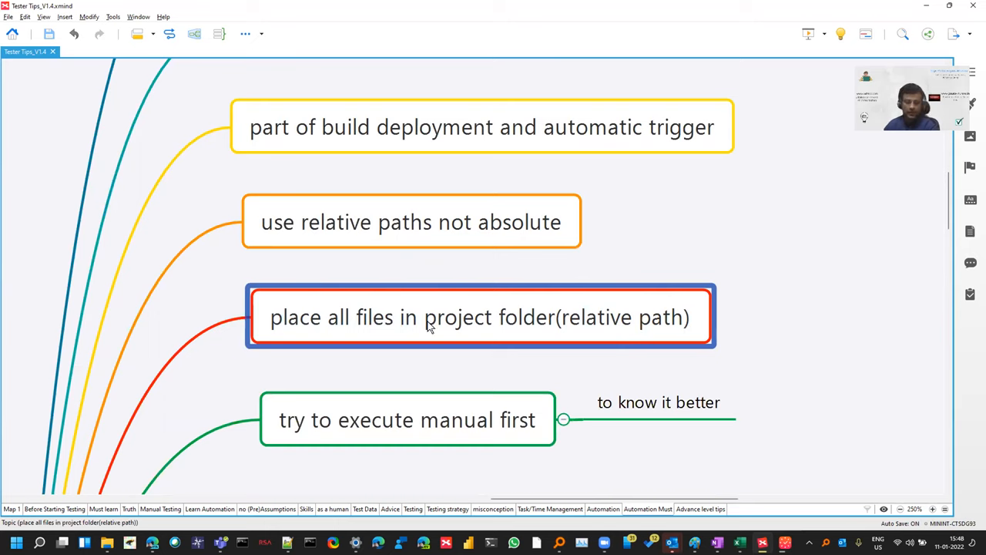
mouse_move(486, 331)
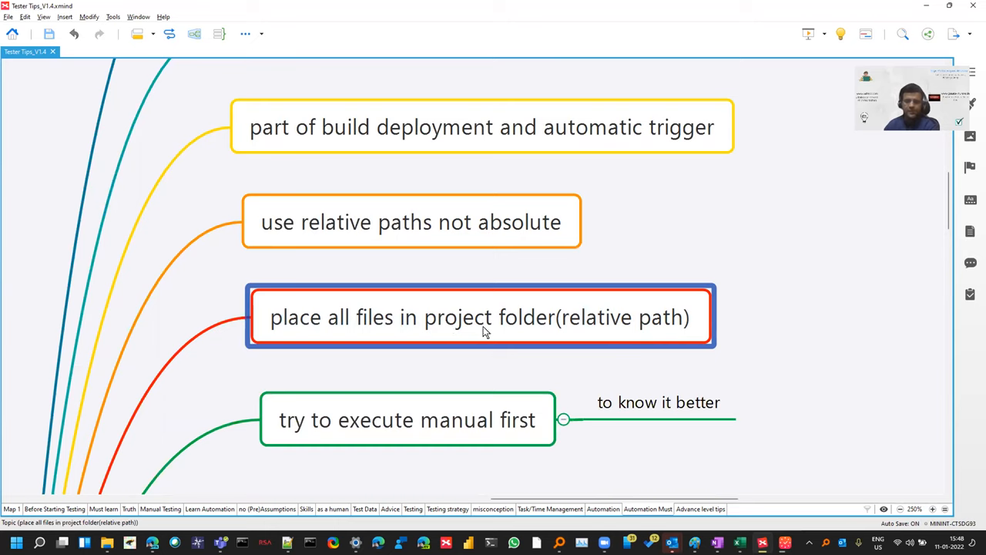
mouse_move(859, 452)
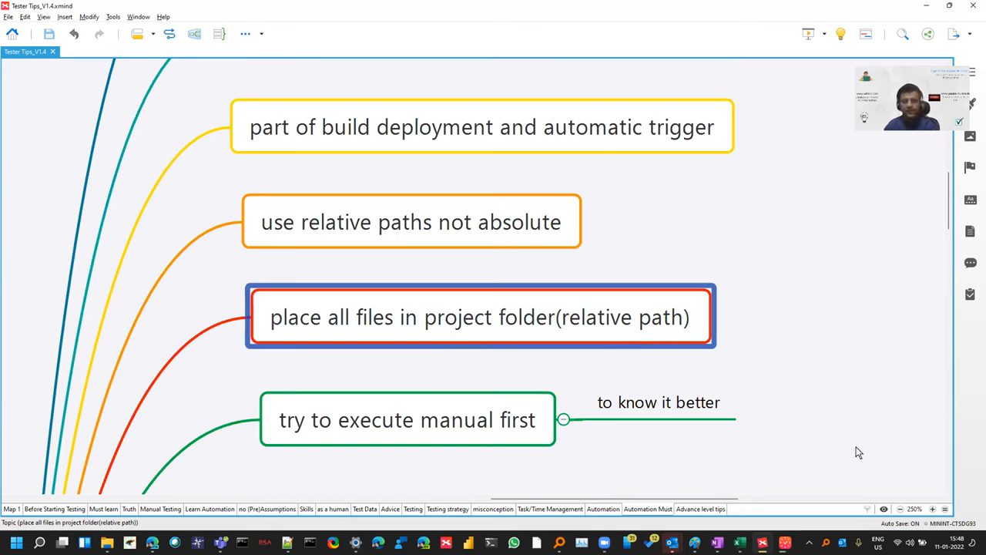
scroll("down", 3)
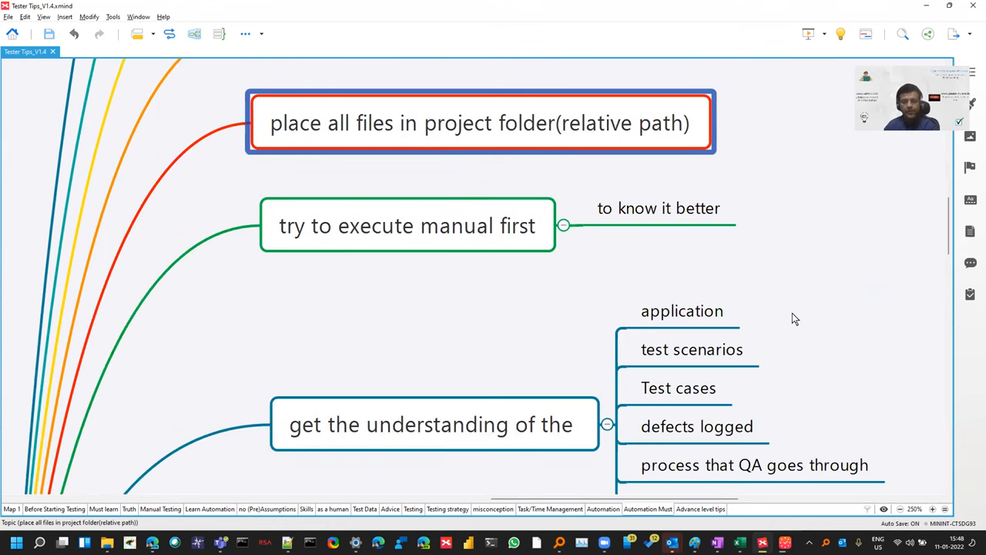
mouse_move(568, 255)
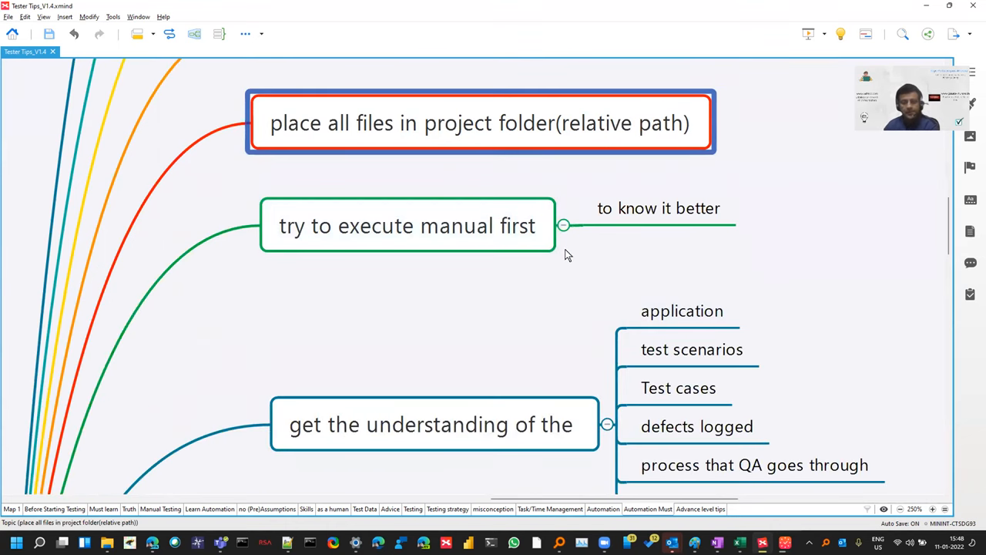
scroll("down", 3)
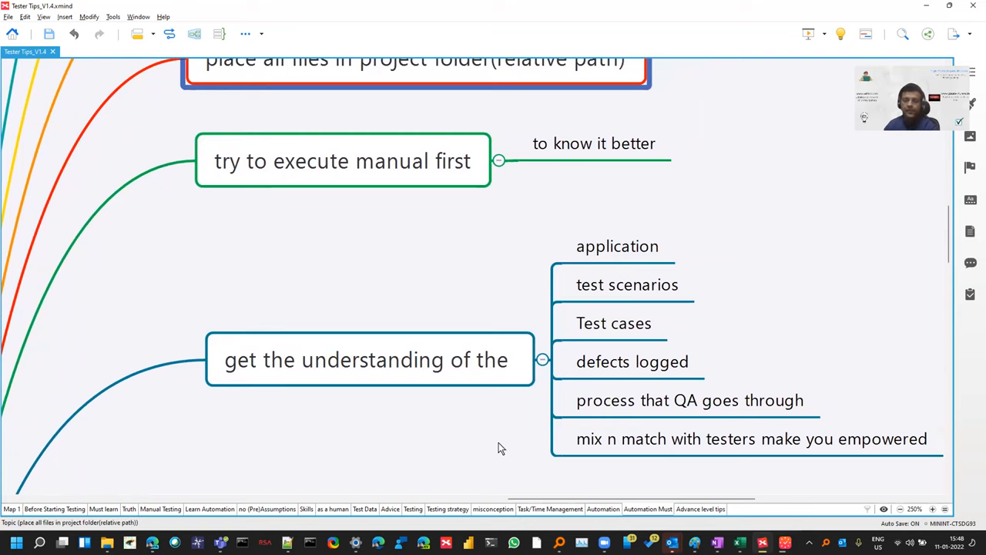
left_click(617, 245)
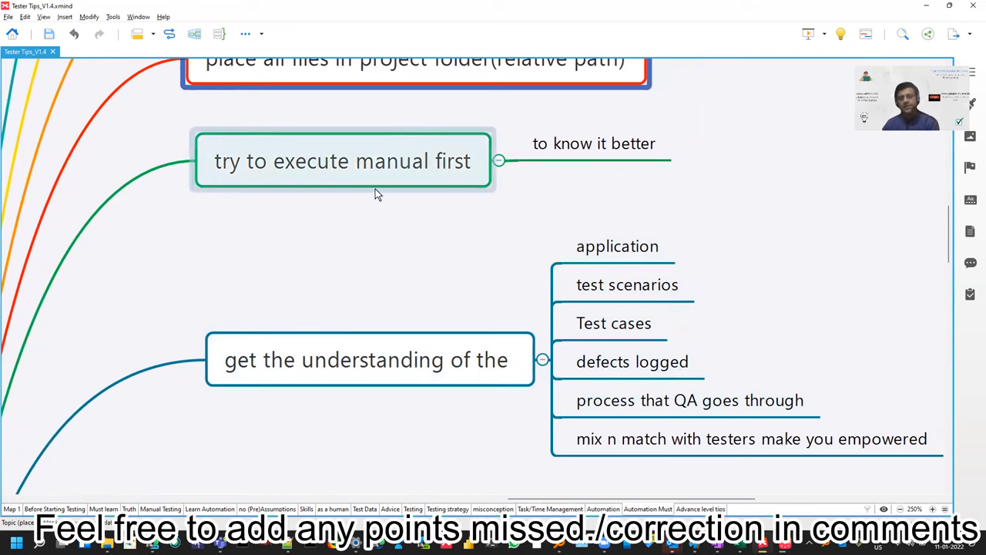
left_click(628, 284)
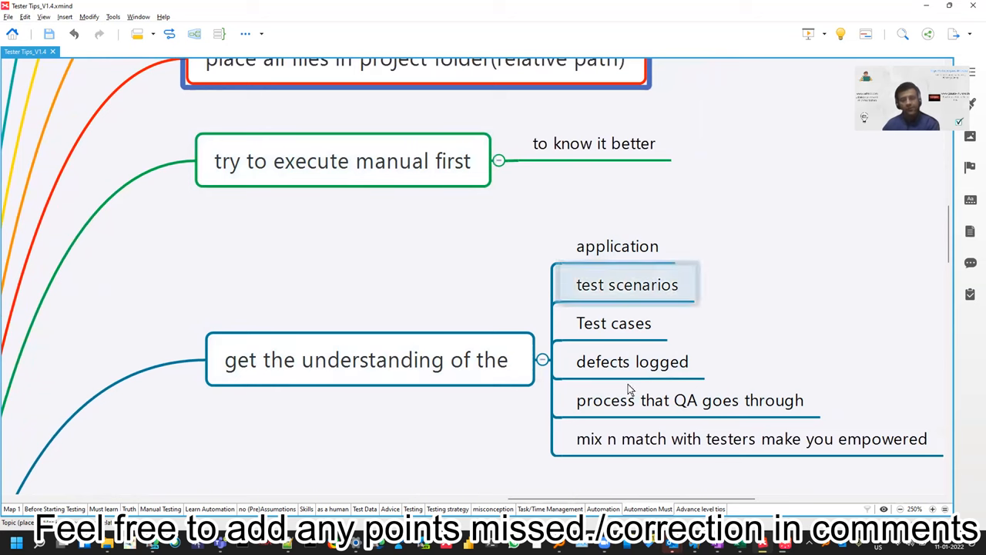
left_click(366, 359)
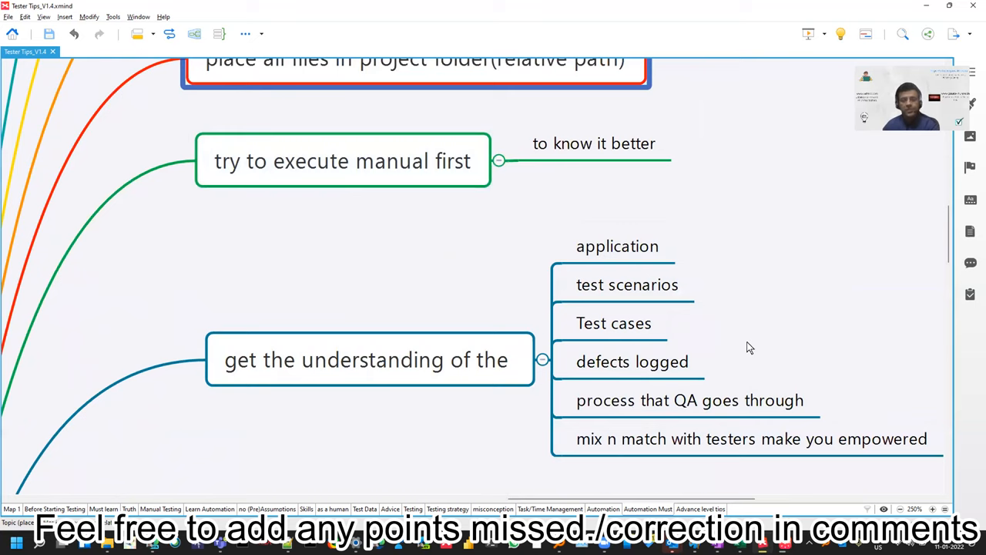
left_click(632, 362)
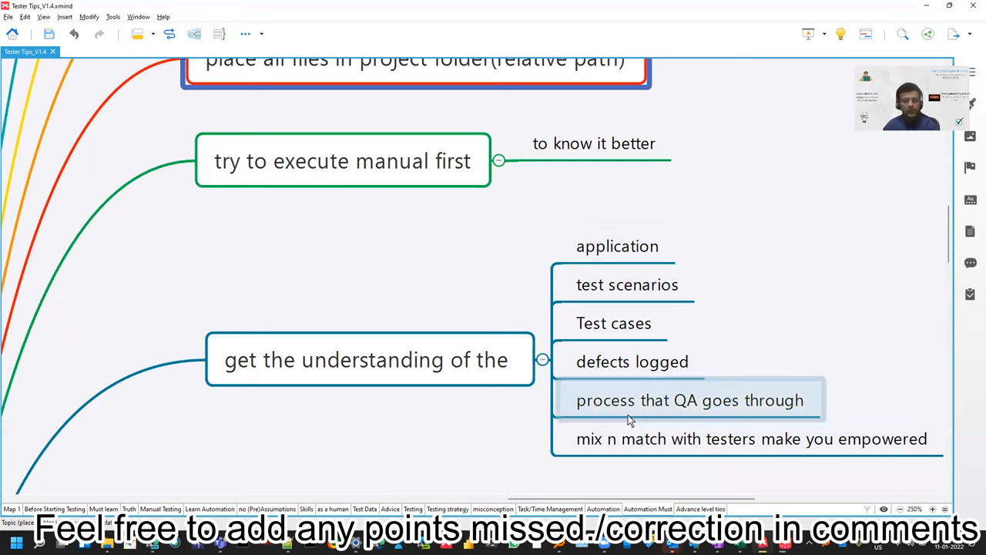
- Select 'do for sanity and smoke first', then view 'Assertions are must' and 'Have basics strong'
scroll("down", 3)
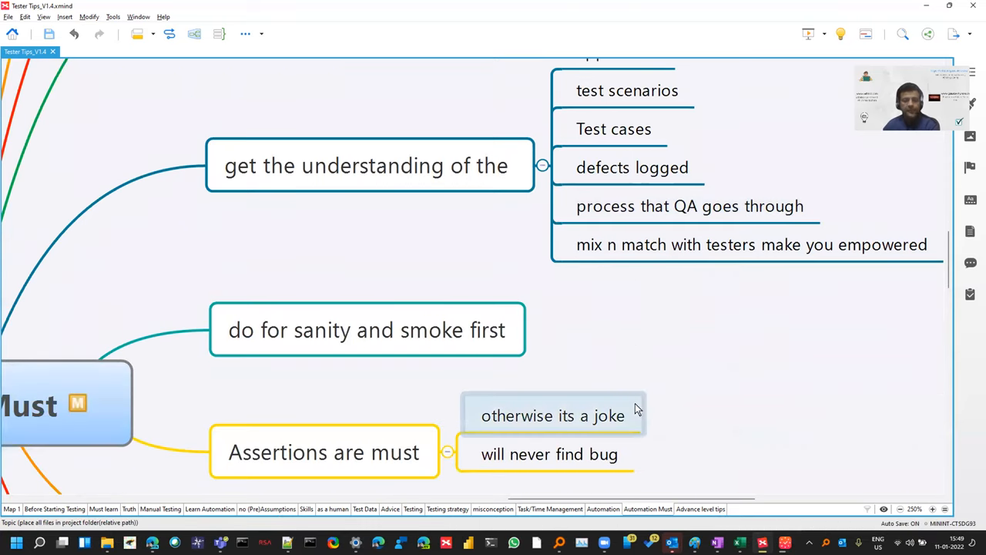
left_click(368, 330)
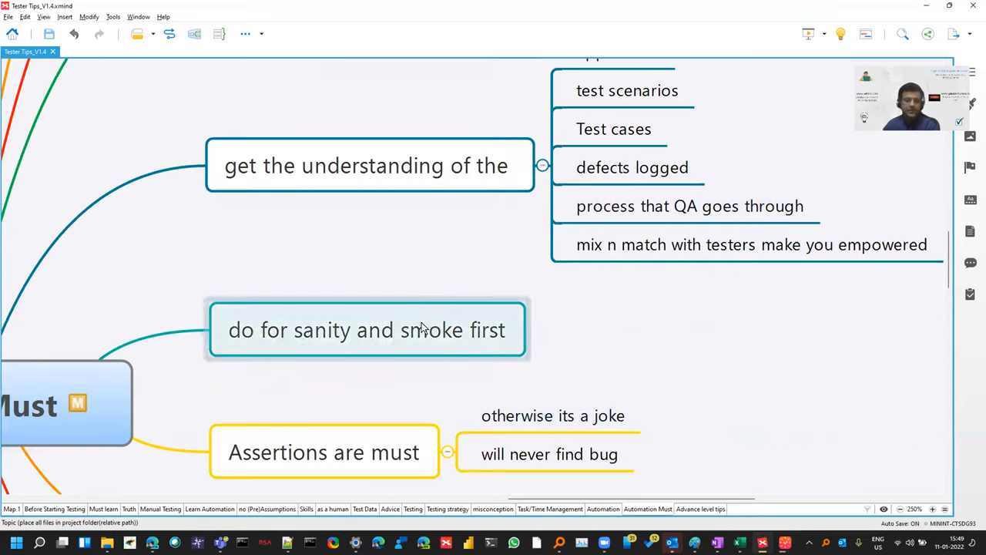
left_click(367, 330)
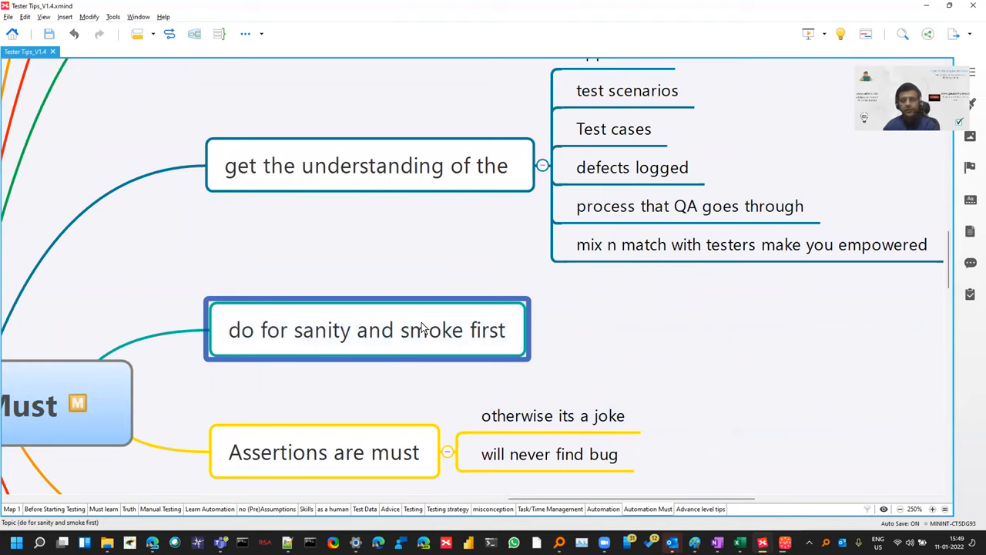
mouse_move(644, 351)
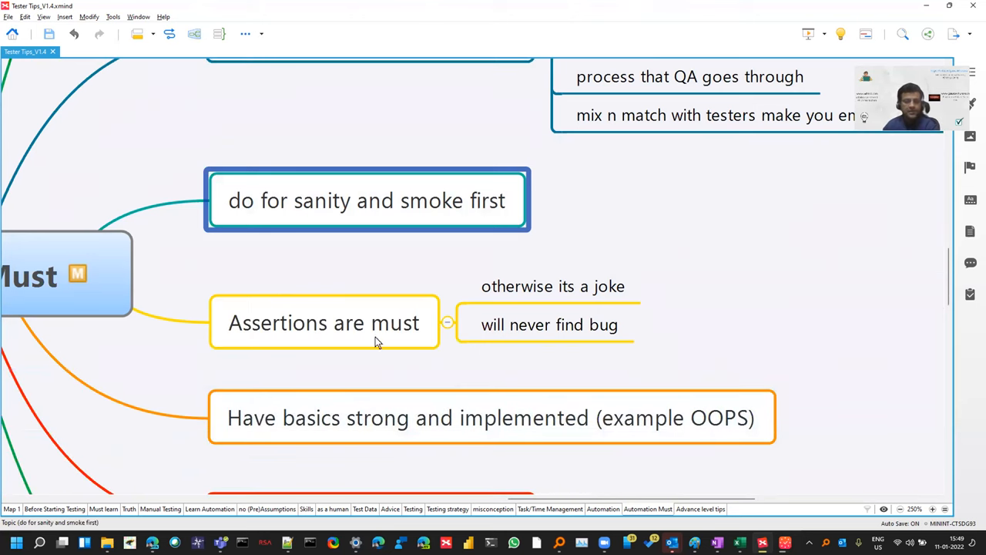
left_click(324, 322)
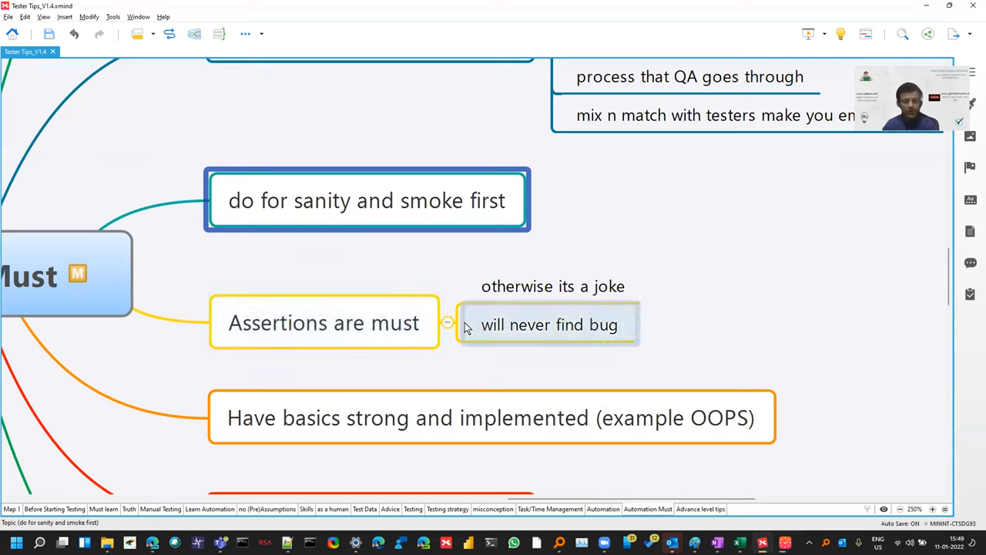
left_click(323, 323)
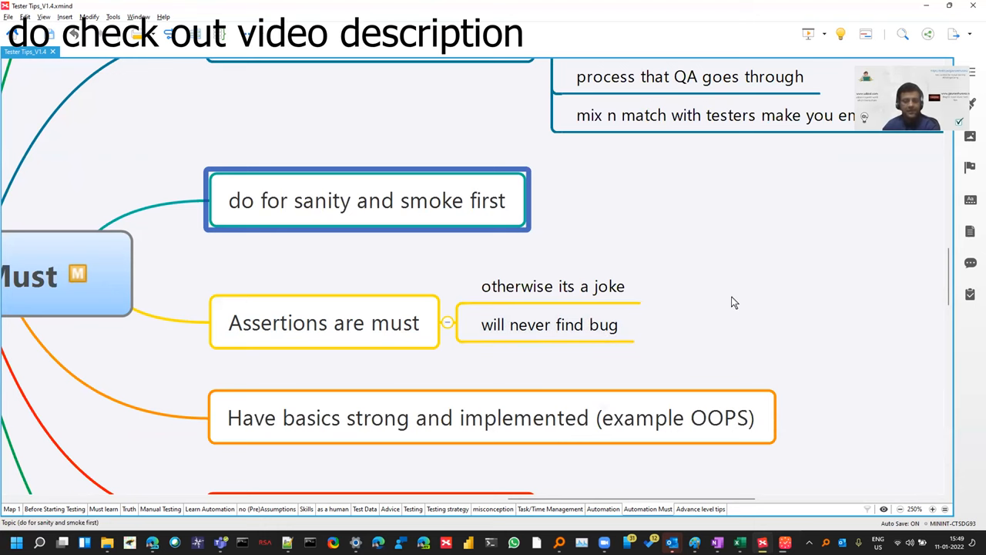
- Select 'Embrace in sprint automation' and reveal its side-project subtopic
scroll("down", 3)
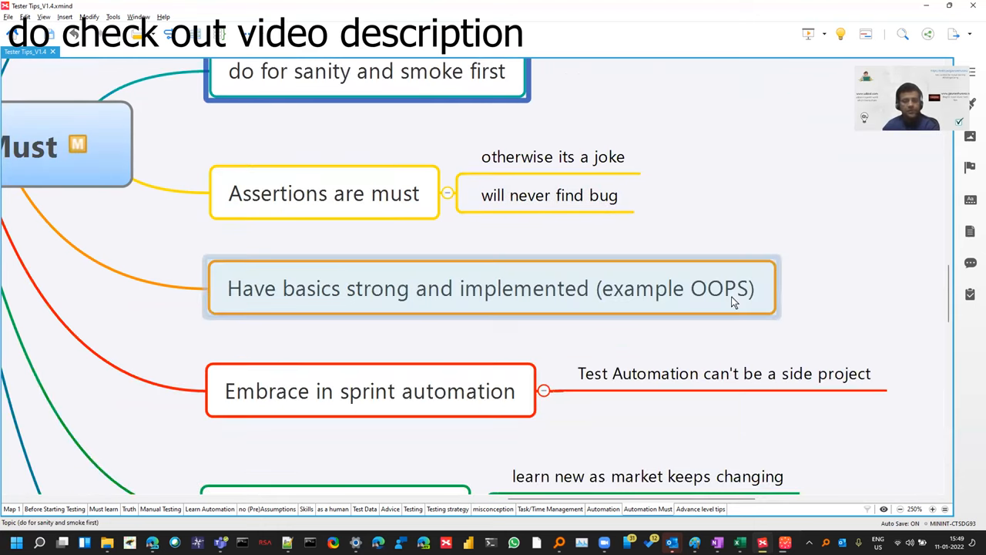
left_click(491, 288)
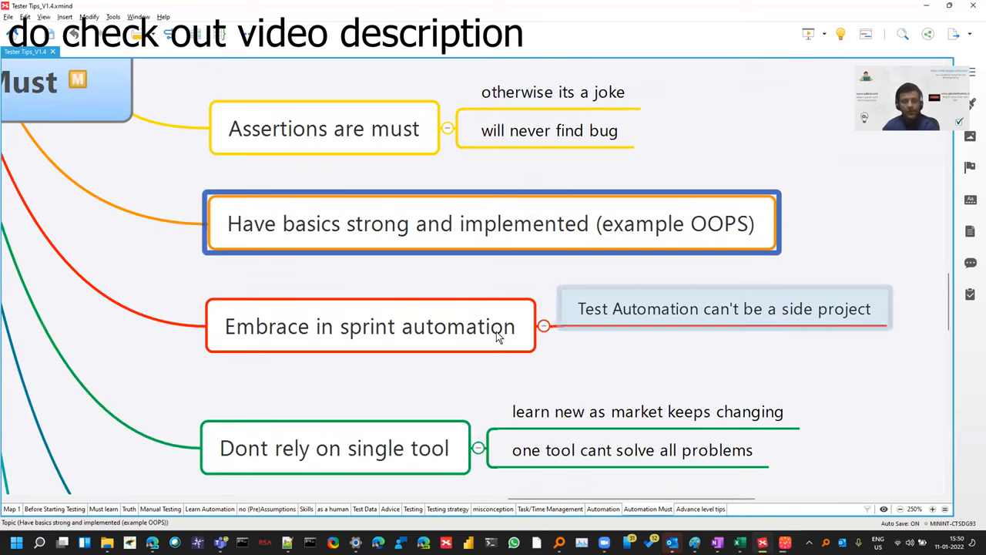
left_click(369, 326)
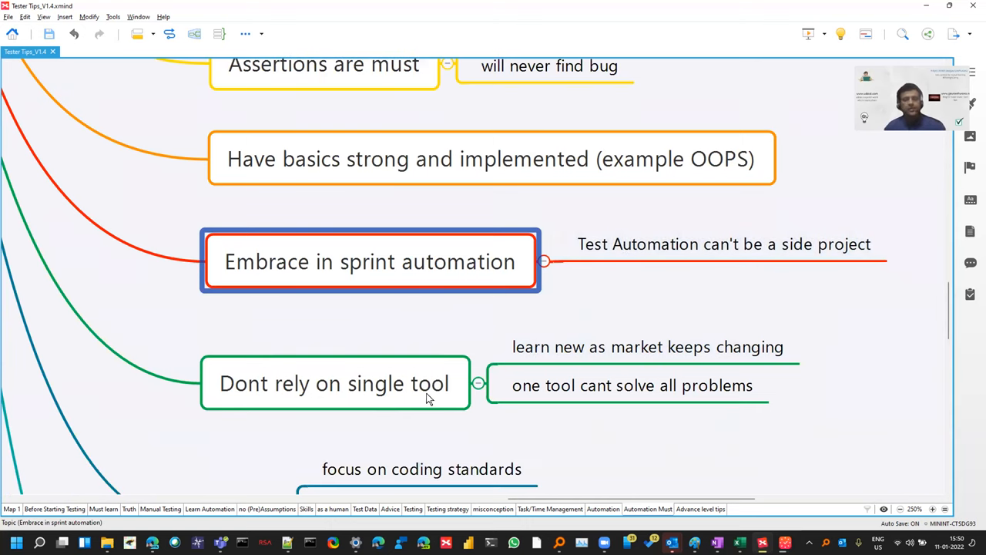
left_click(333, 383)
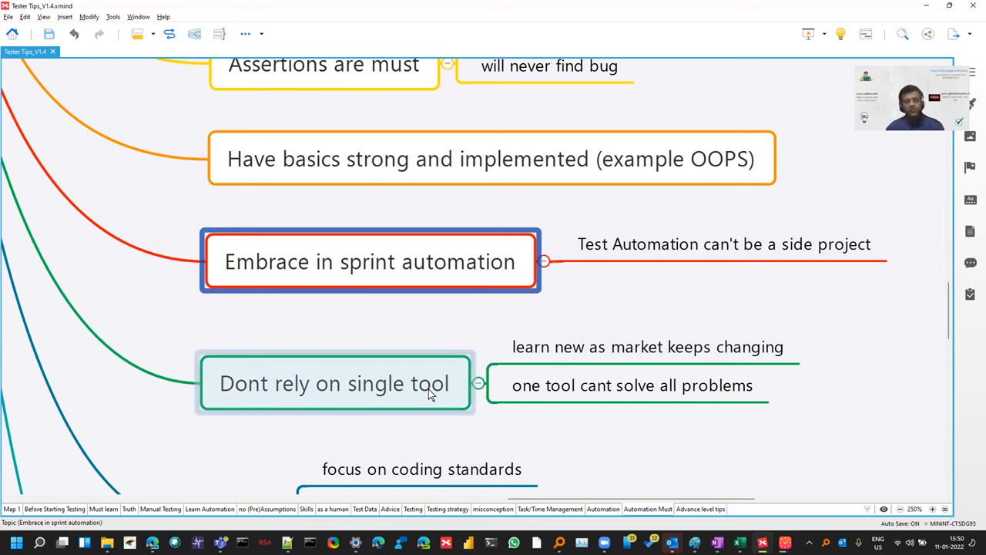
mouse_move(323, 407)
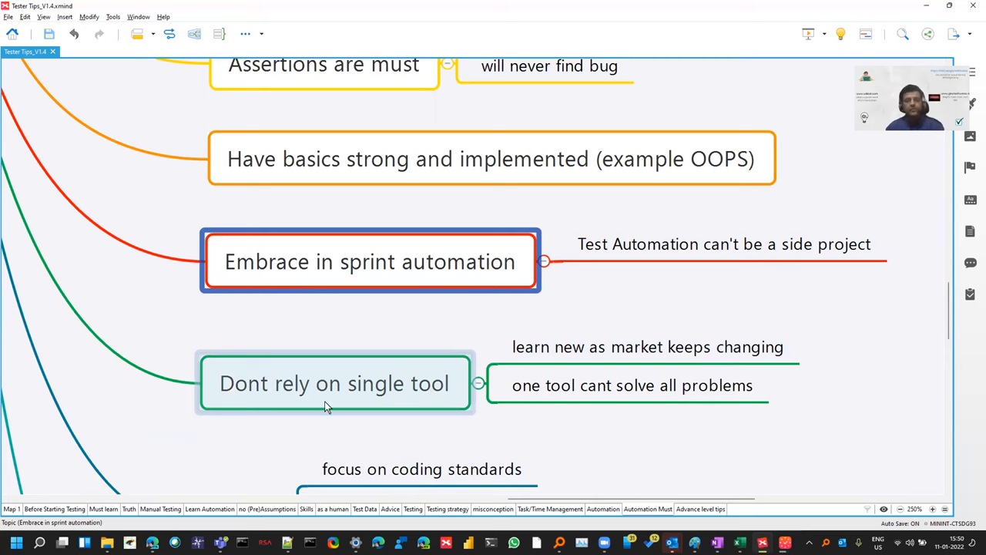
- Select the 'focus on code reviews' and 'focus on coding standards' subtopics under Code
scroll("down", 3)
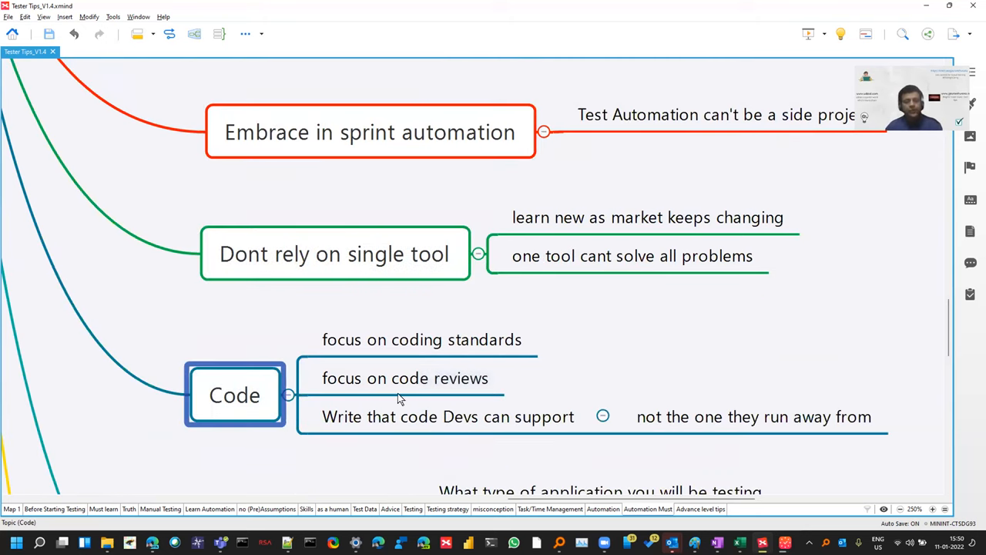
left_click(405, 377)
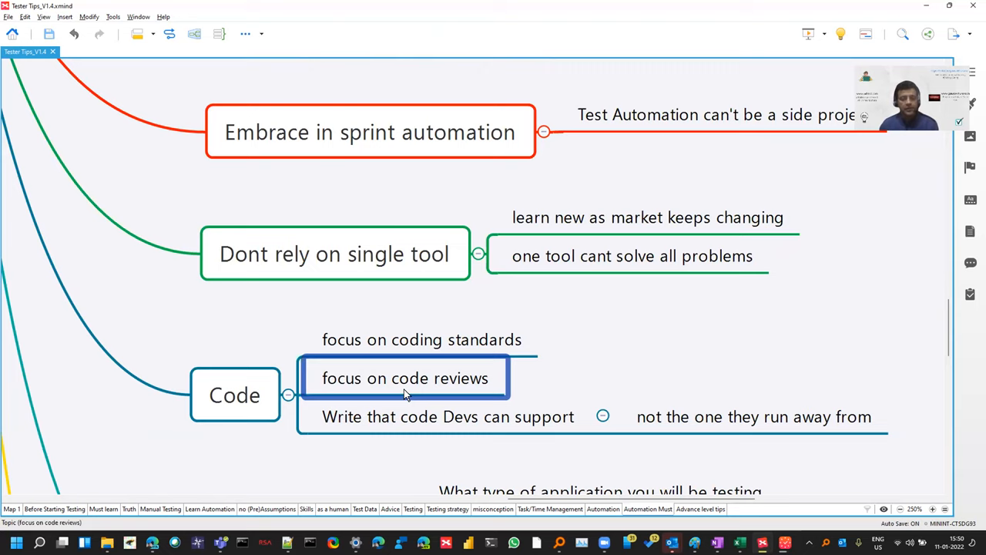
left_click(422, 339)
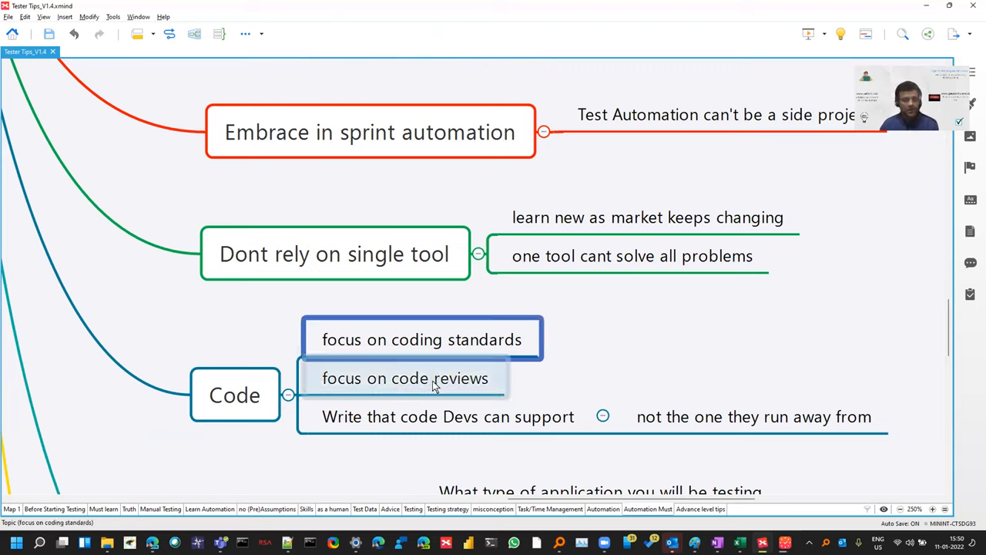
left_click(405, 378)
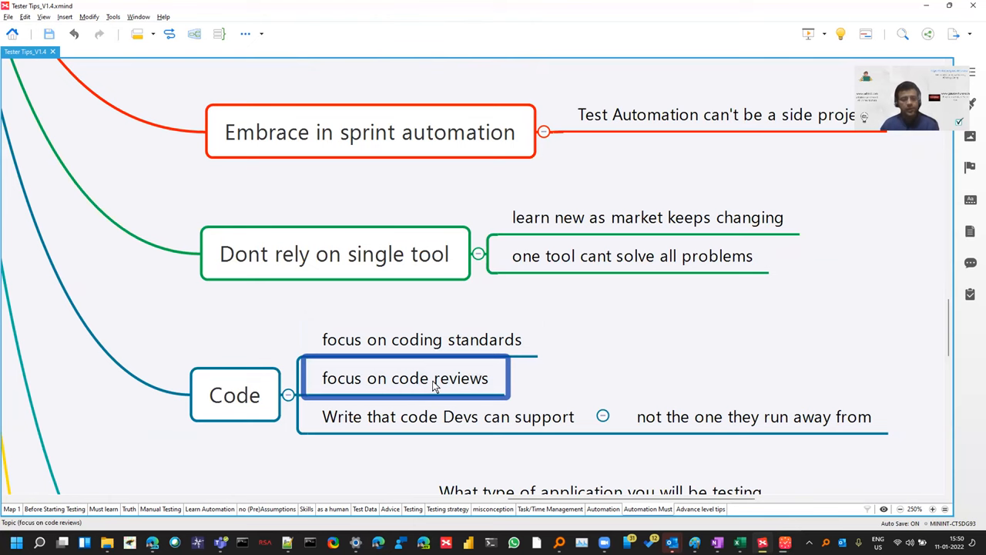
- Step through Choose tools wisely's criteria (open source, CI, third party), then Don't ignore timeouts
scroll("down", 3)
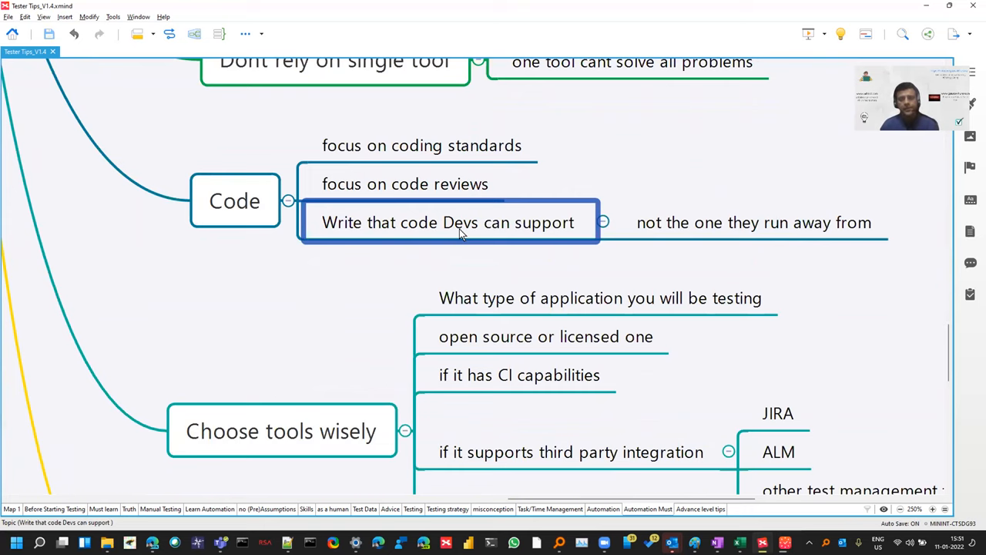
scroll("down", 3)
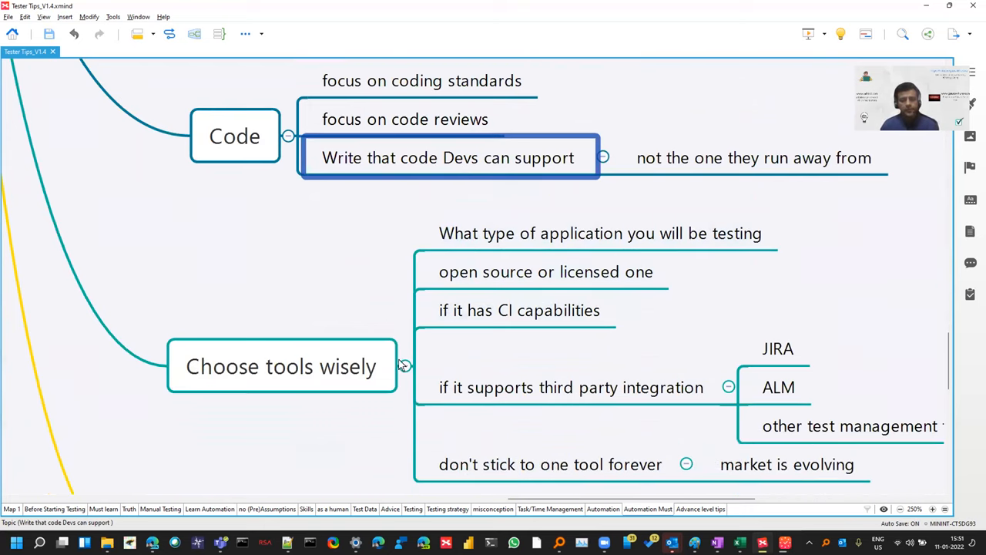
left_click(281, 366)
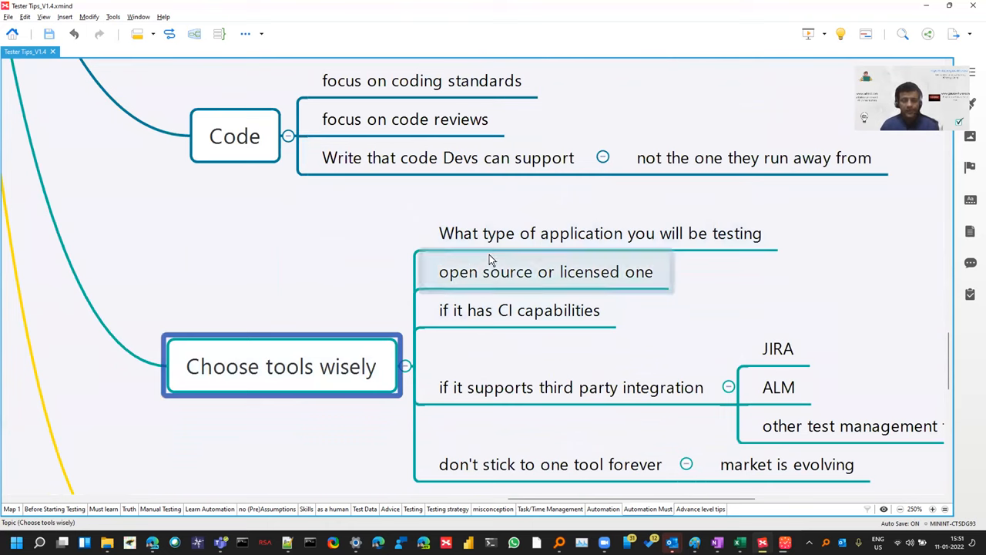
left_click(600, 233)
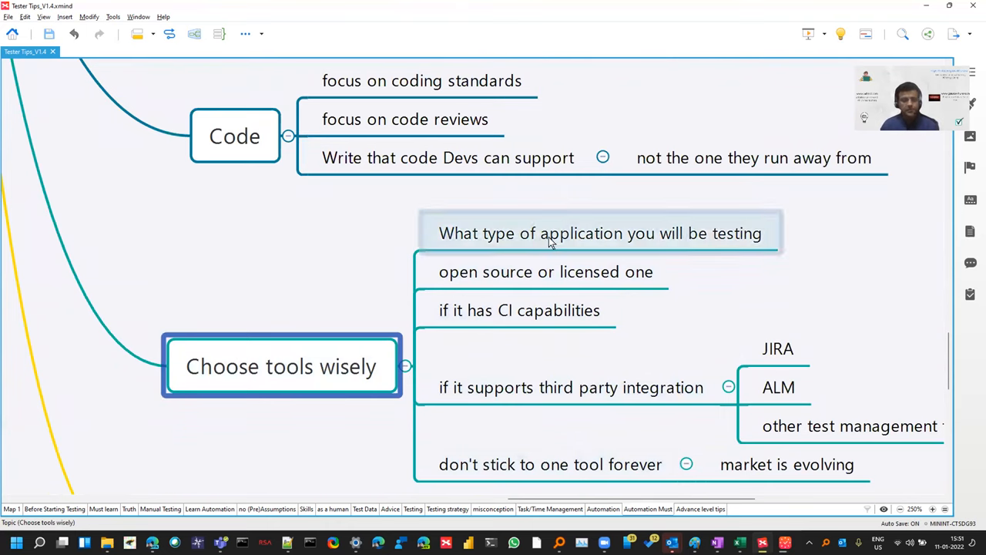
left_click(546, 271)
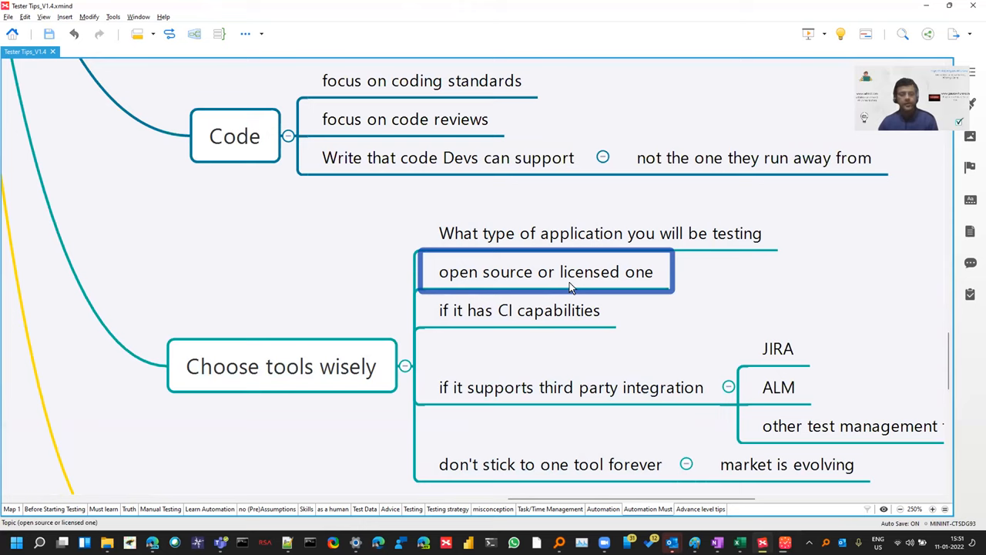
left_click(519, 310)
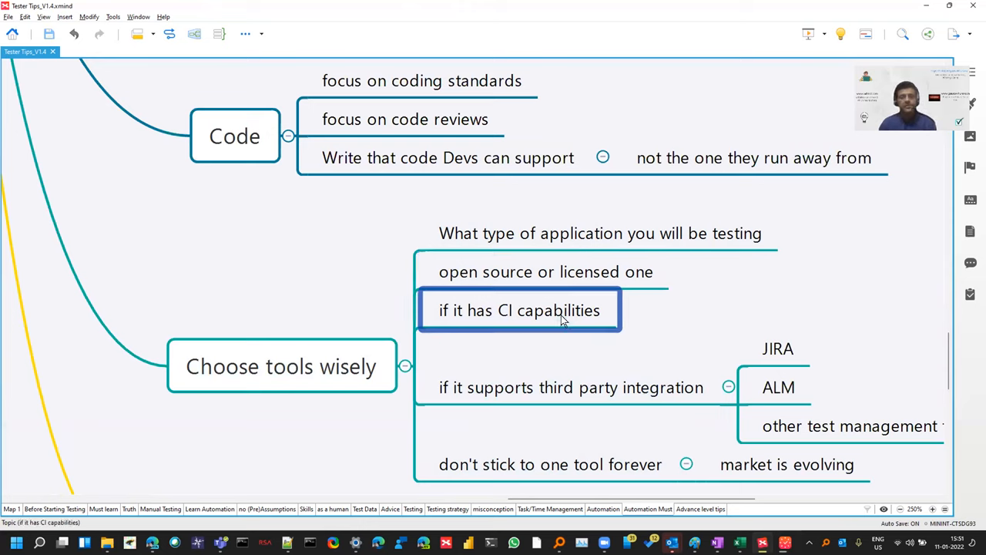
left_click(570, 387)
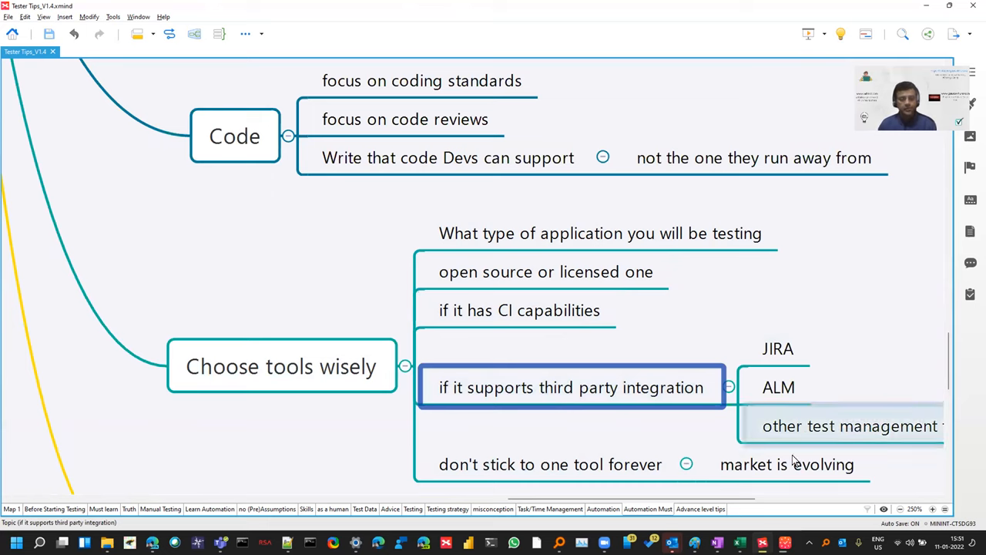
mouse_move(563, 420)
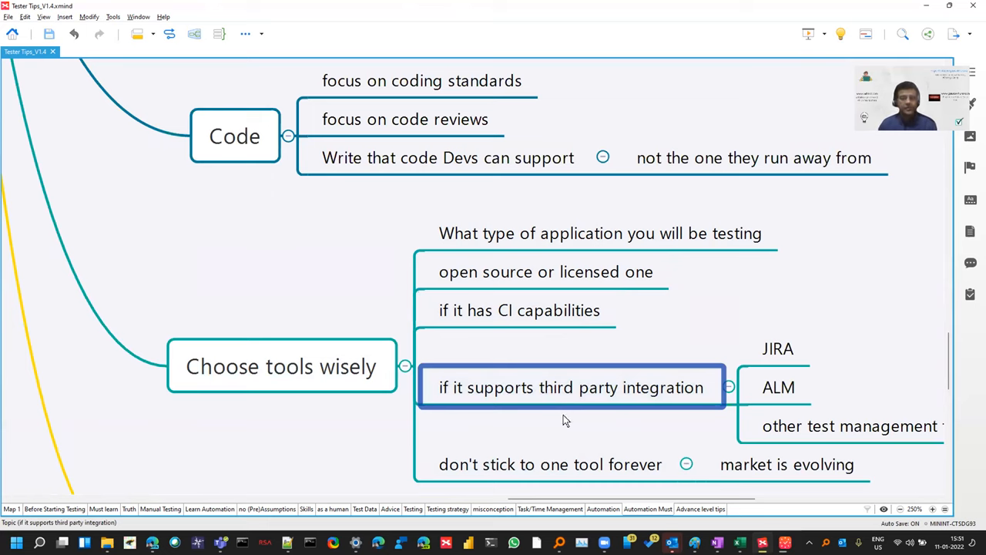
mouse_move(853, 409)
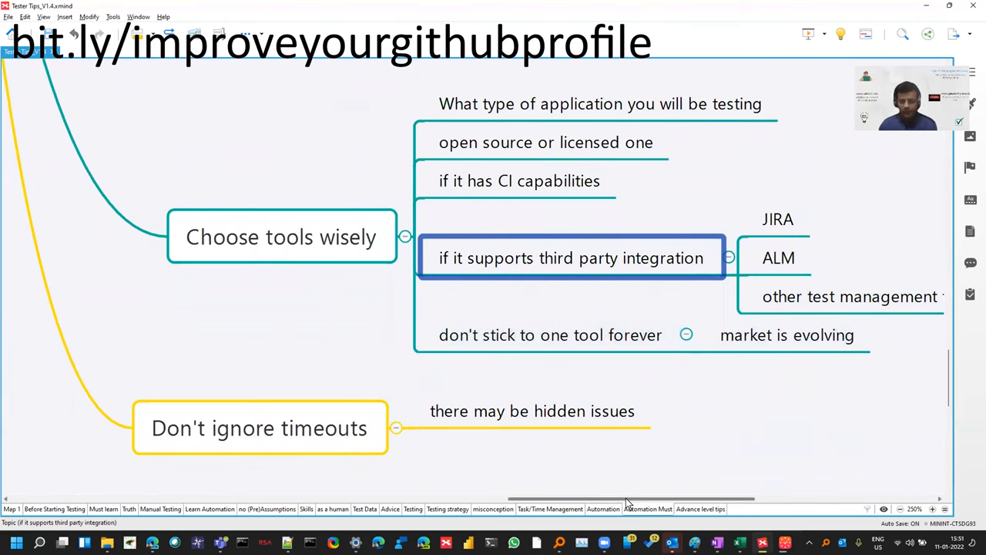
left_click(259, 428)
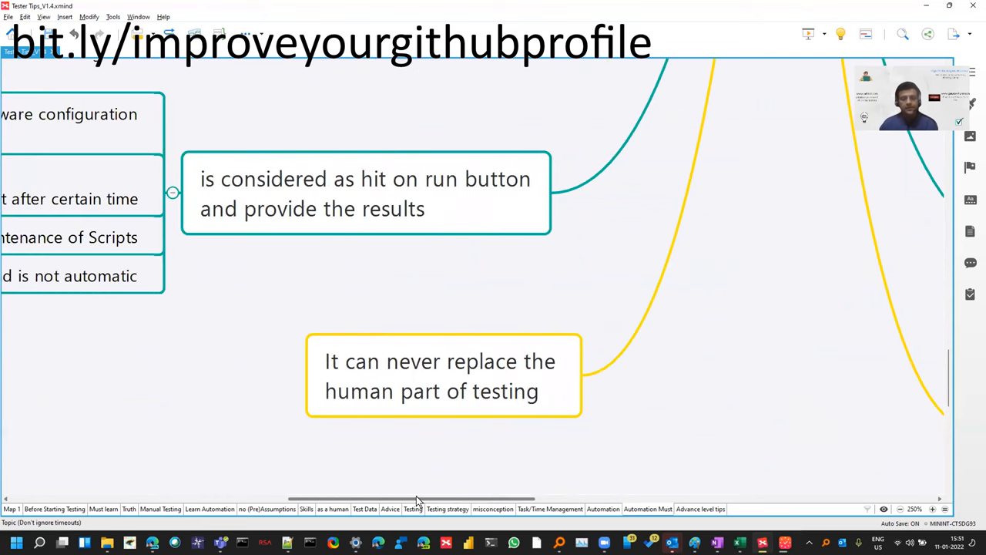
- Walk the run-button tips on performance sync and test data, ending at Categorisation of problems
left_click(443, 375)
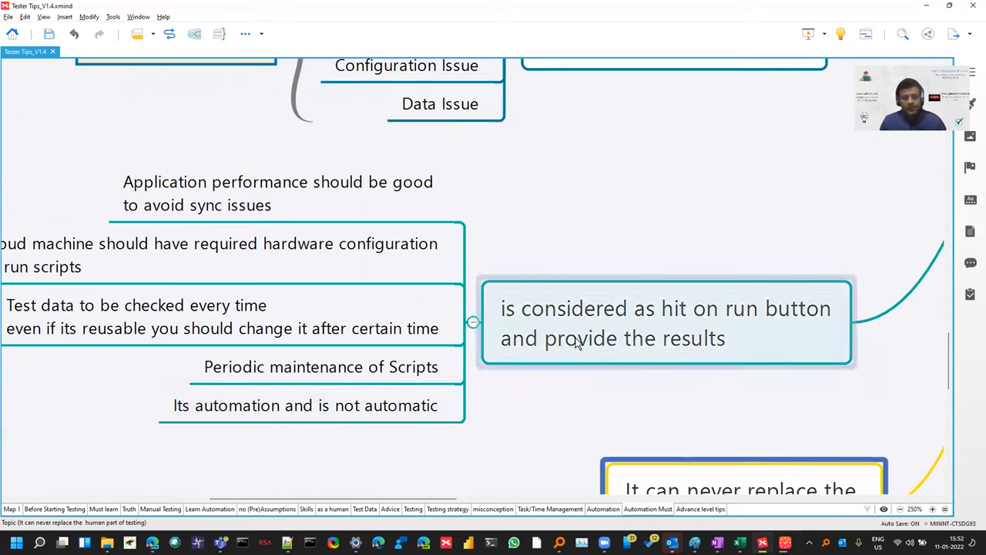
left_click(665, 323)
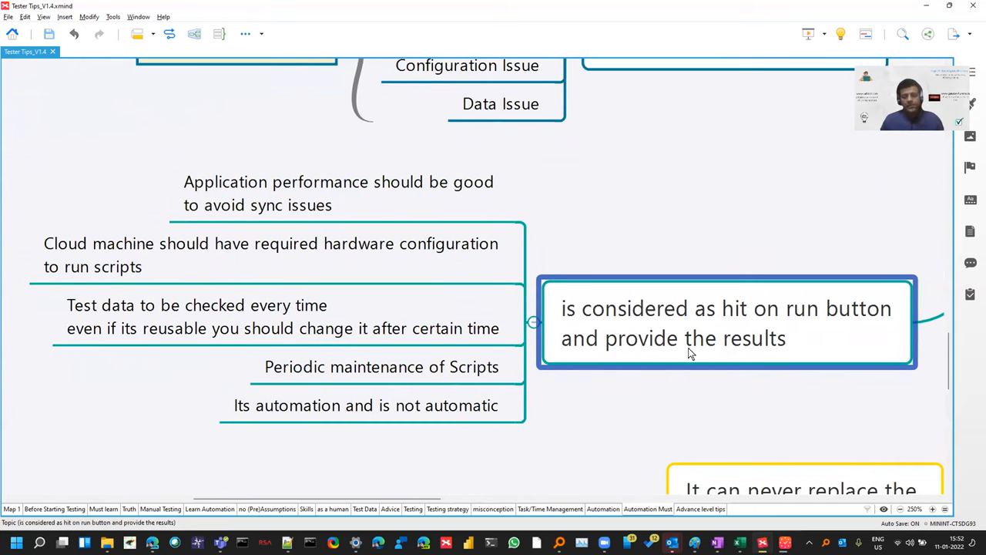
left_click(339, 193)
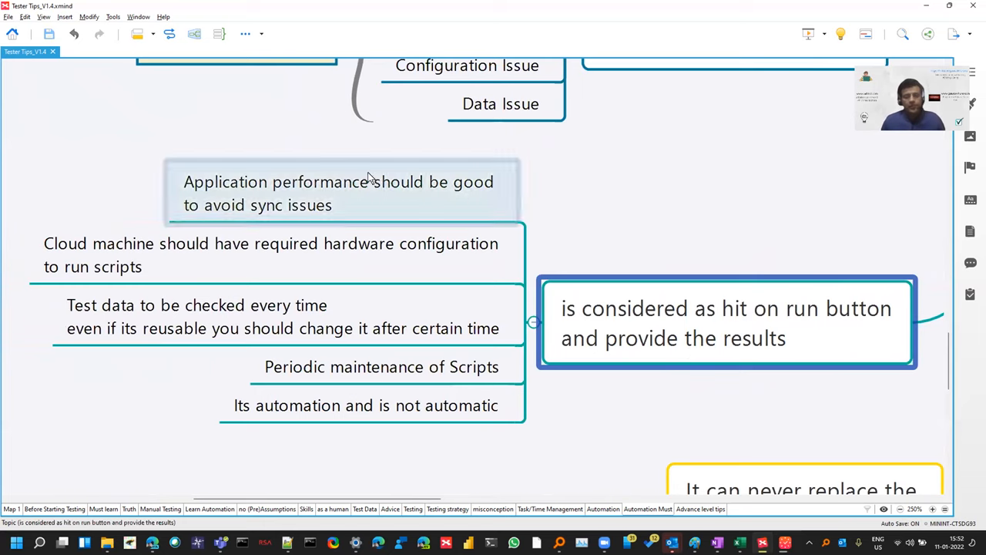
left_click(339, 193)
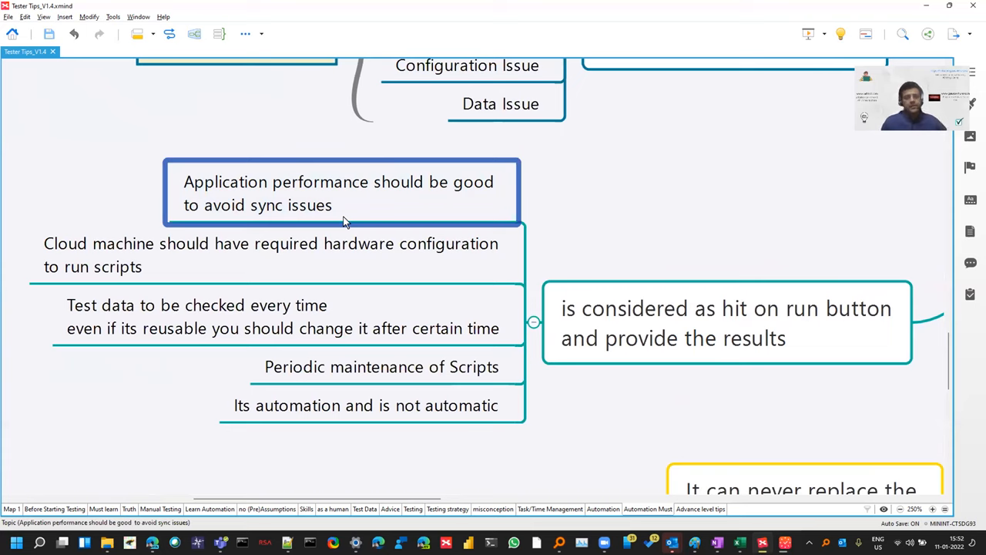
left_click(269, 255)
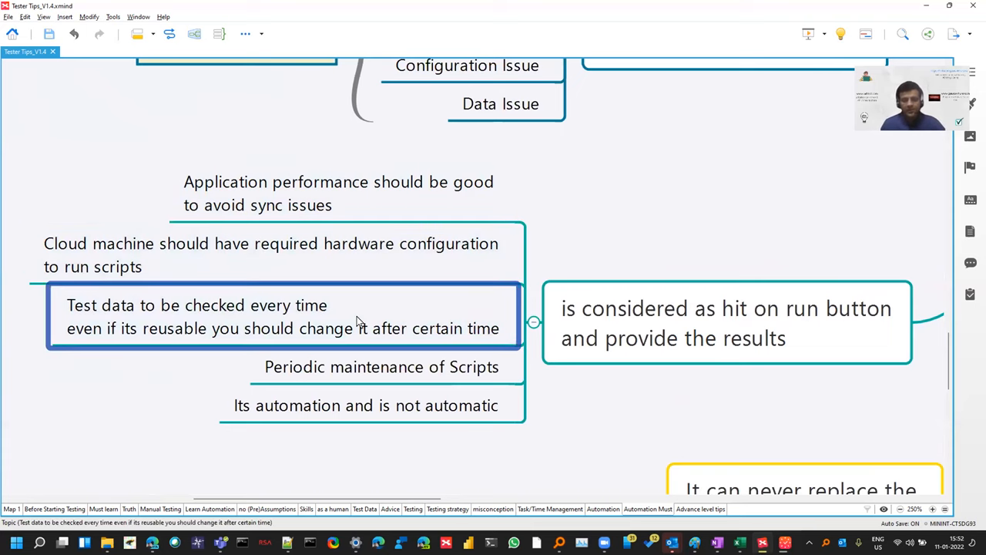
left_click(366, 404)
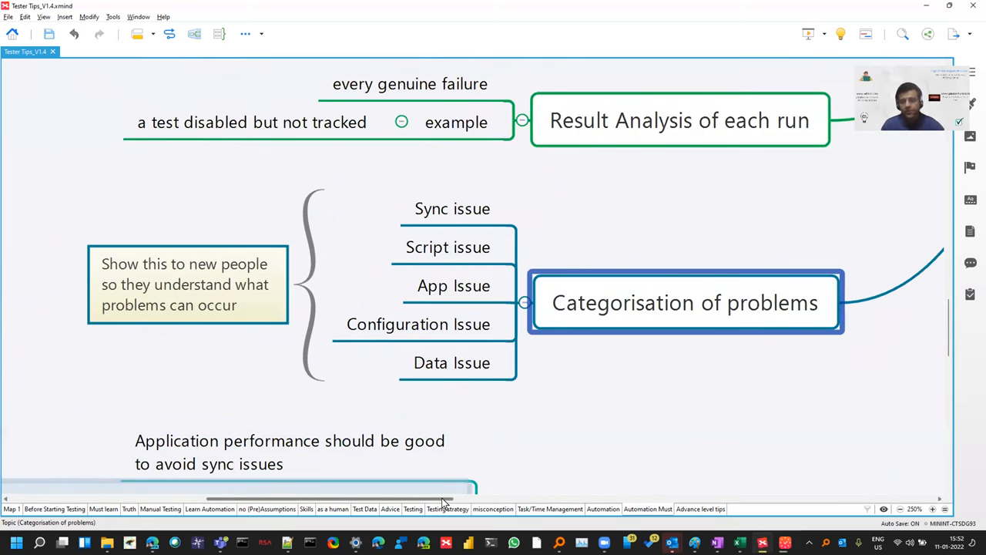
- Select the Script, App, Sync and Data issue categories, then 'Result Analysis of each run'
left_click(448, 247)
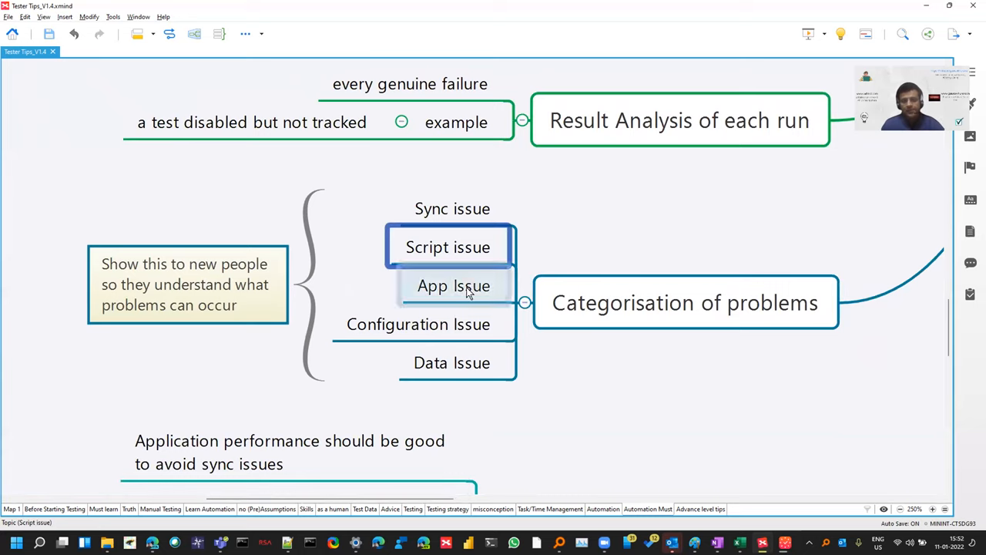
left_click(453, 286)
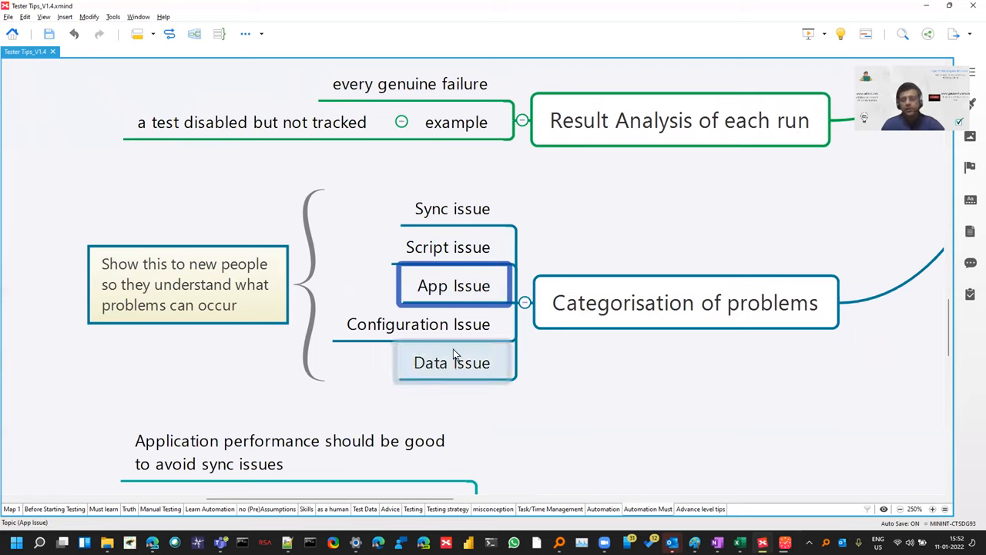
left_click(453, 208)
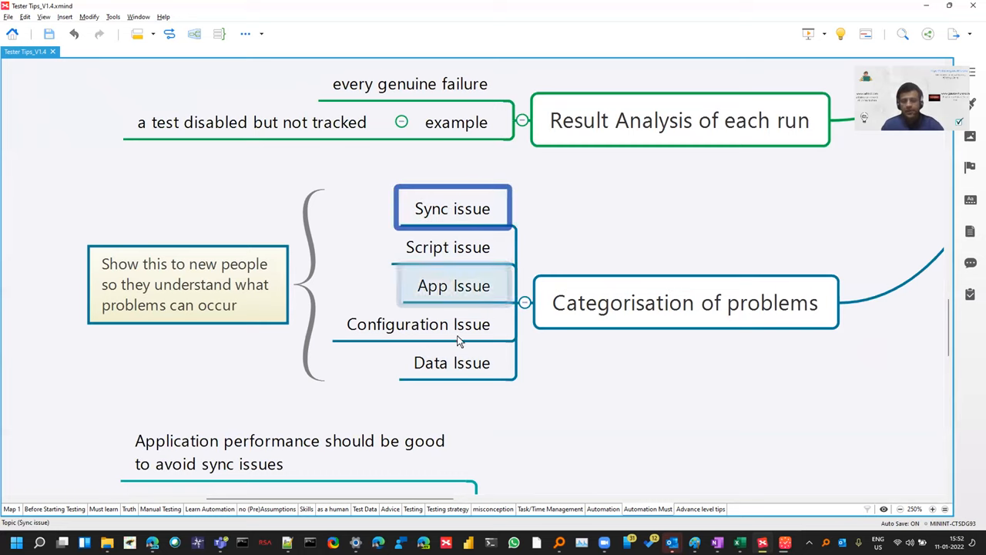
left_click(452, 362)
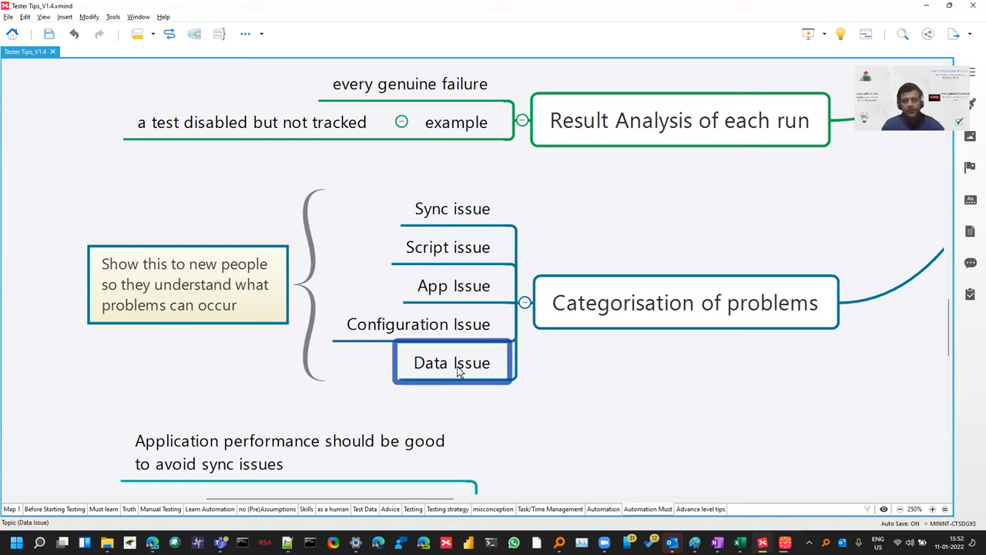
left_click(419, 324)
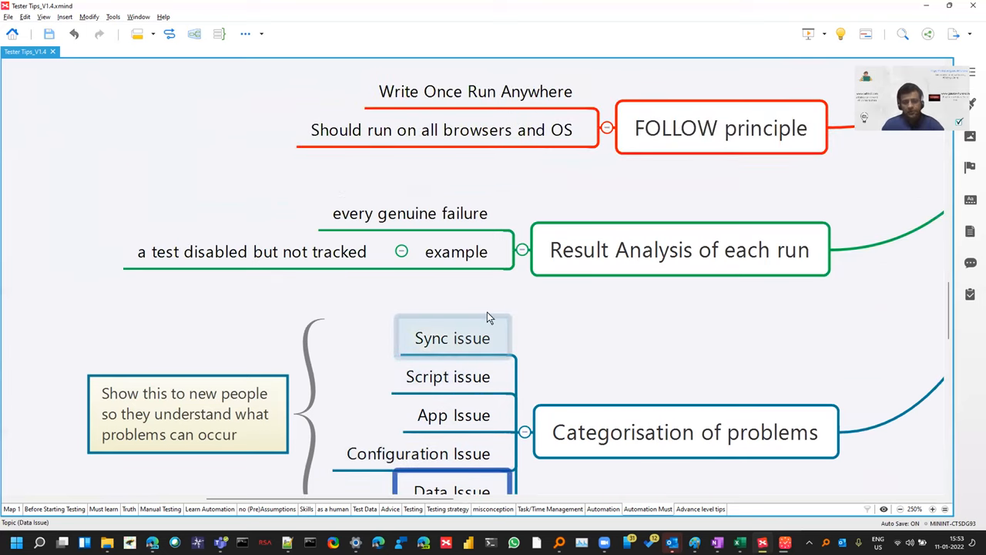
left_click(678, 250)
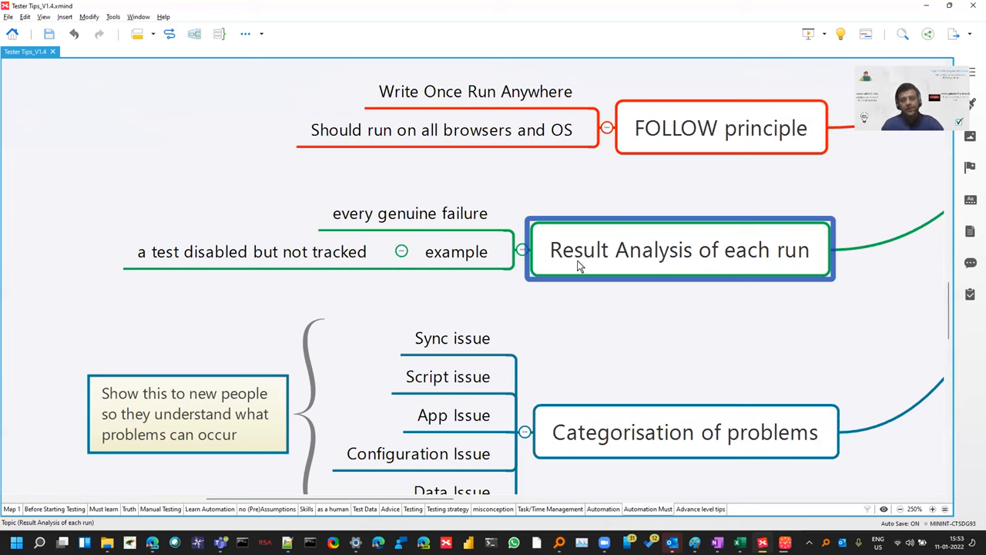
- Move past 'FOLLOW principle' and select 'Continous Testing plays a key role in Regression'
scroll("down", 3)
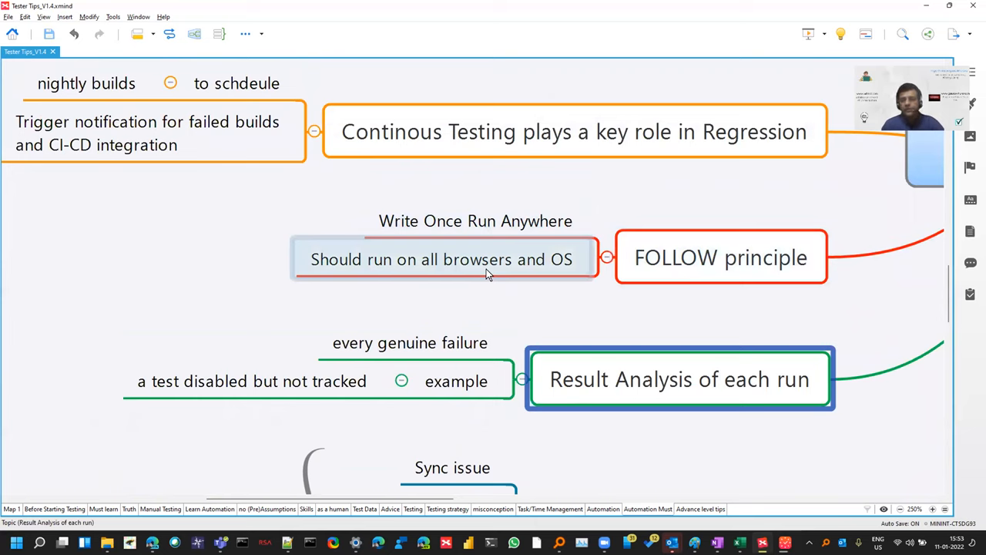
mouse_move(500, 261)
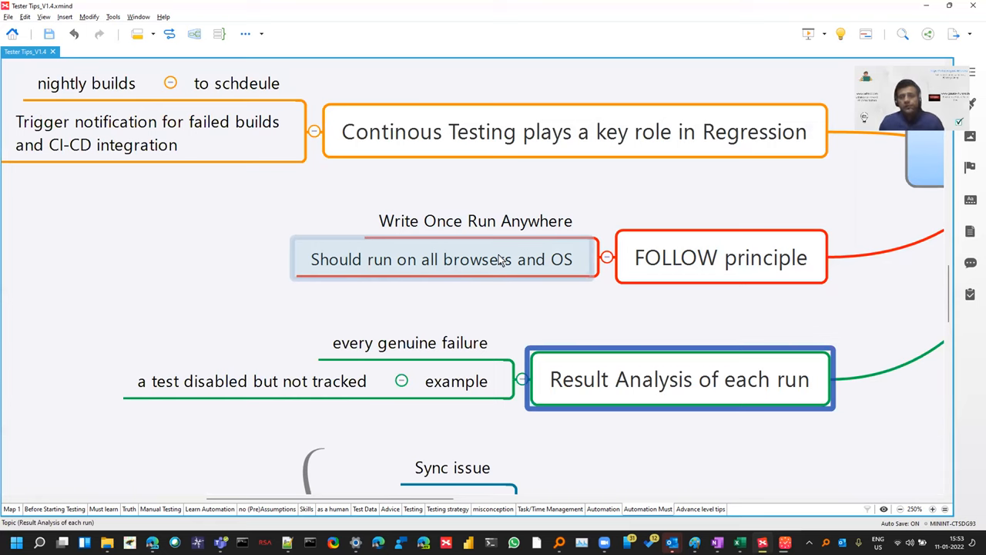
left_click(318, 224)
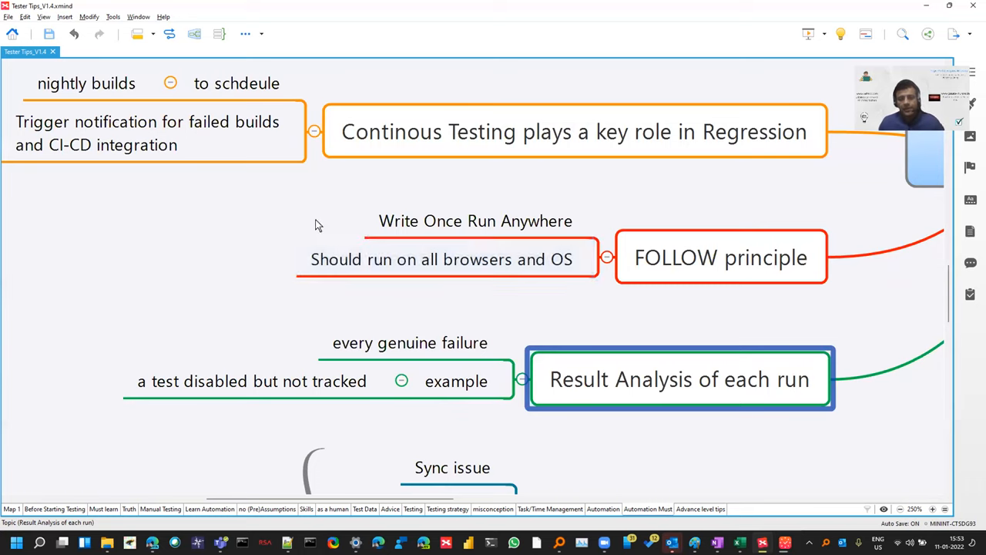
left_click(441, 259)
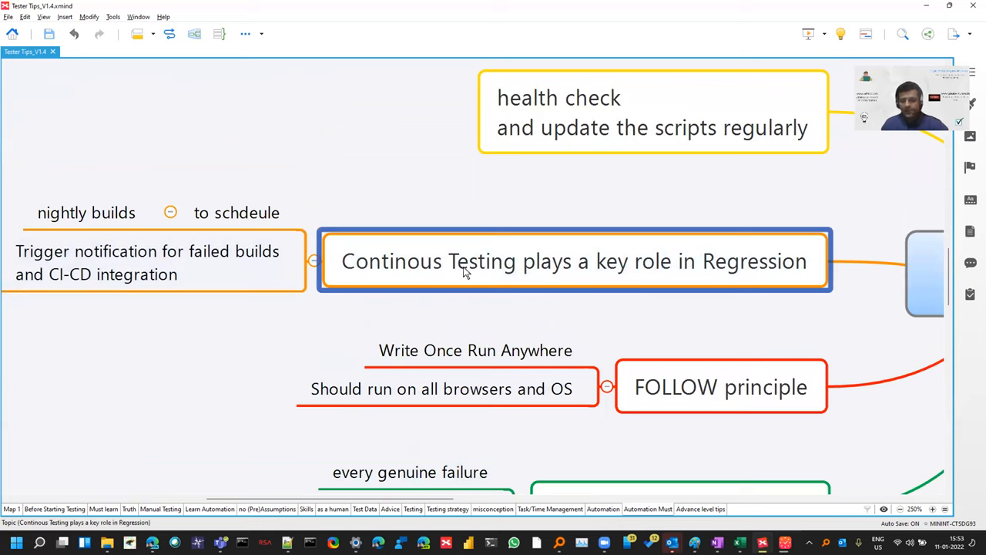
mouse_move(572, 246)
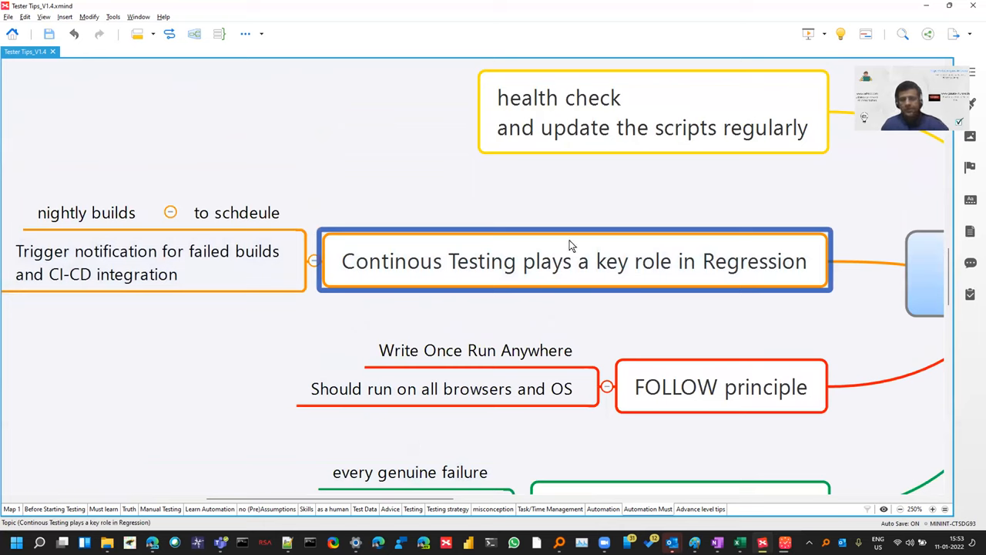
mouse_move(599, 302)
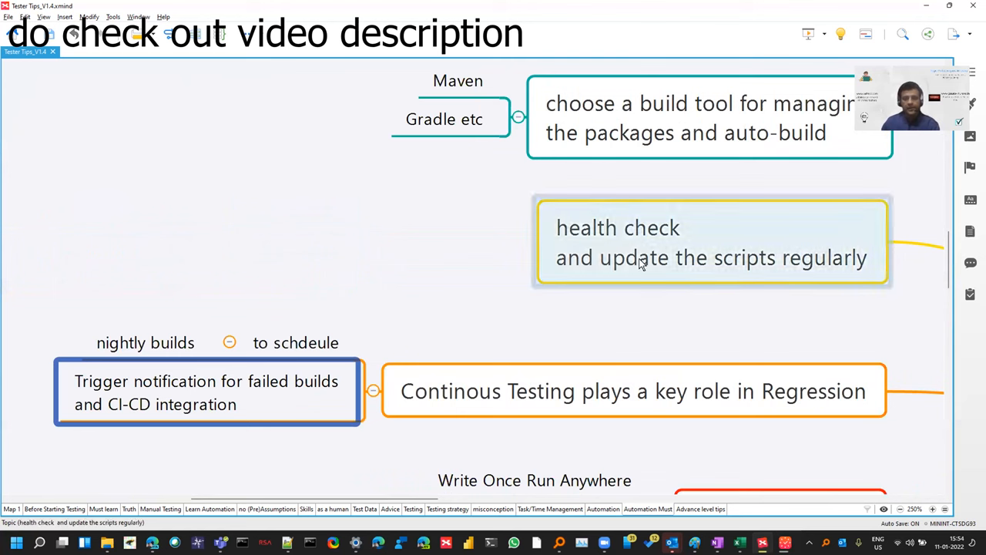
- Select the 'choose a build tool' topic and its Maven subtopic
scroll("down", 3)
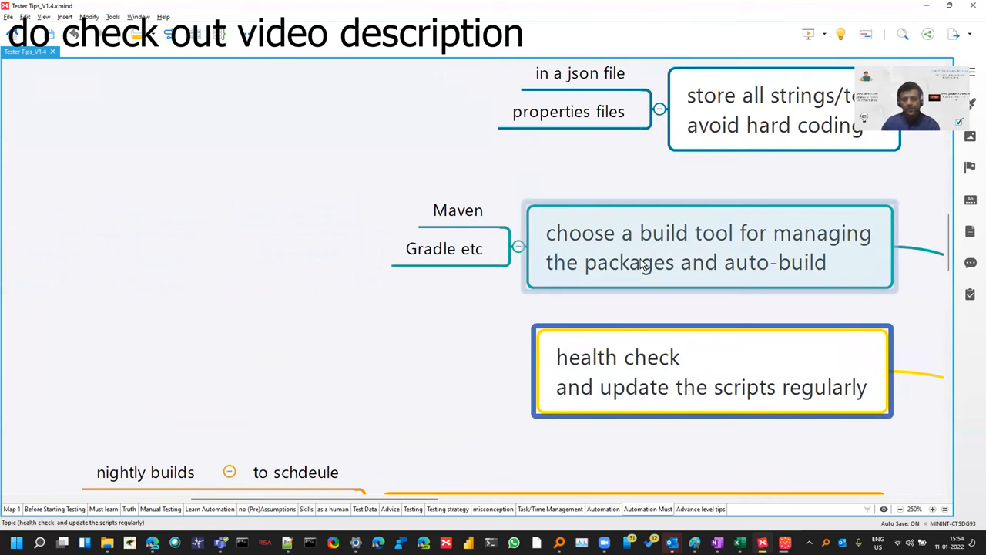
left_click(708, 246)
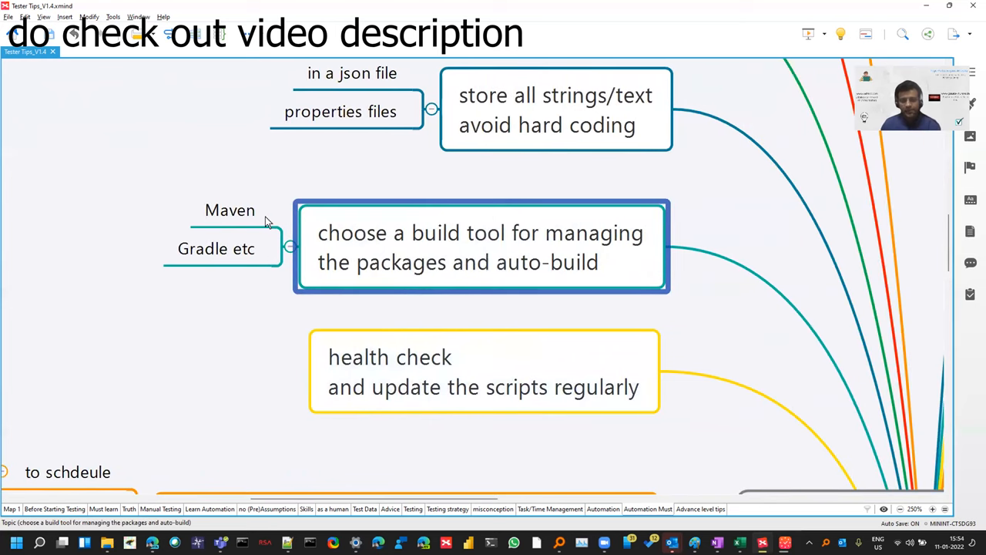
left_click(230, 210)
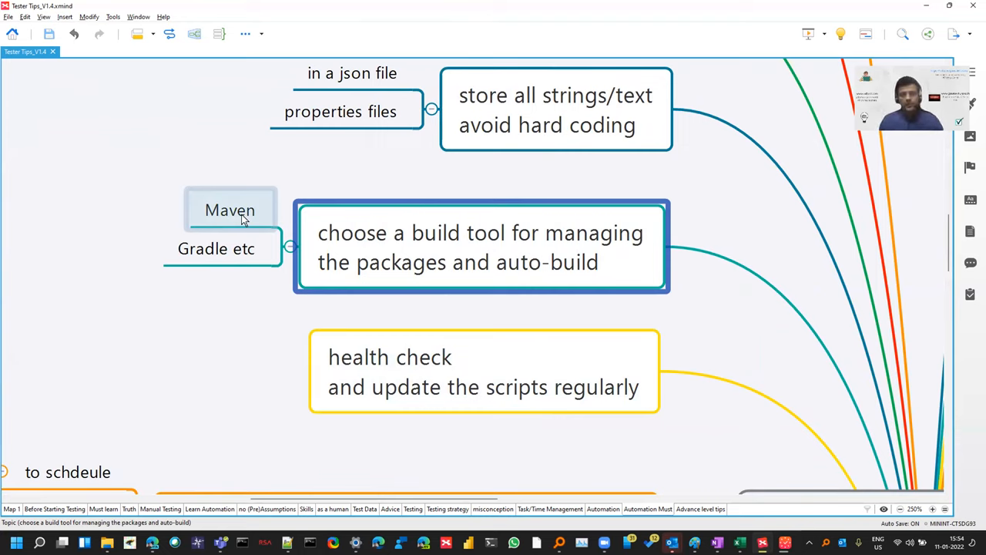
left_click(229, 210)
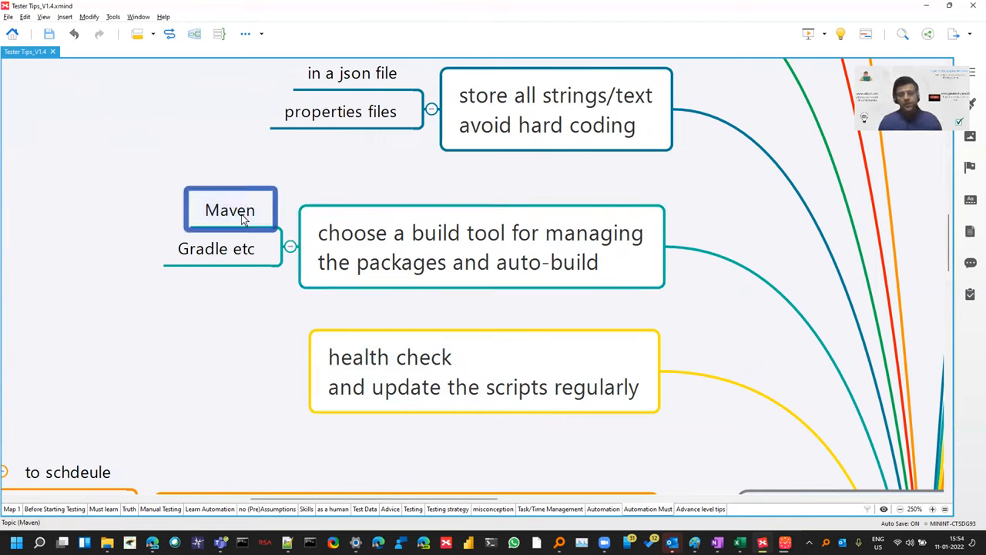
left_click(480, 246)
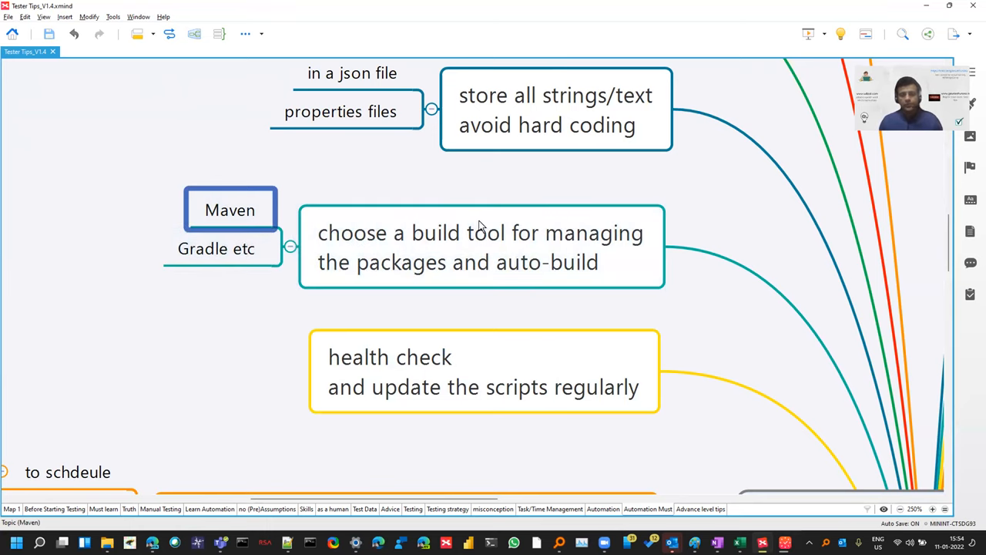
- Select 'store all strings/text avoid hard coding' and move toward 'create a reusable framework'
scroll("down", 3)
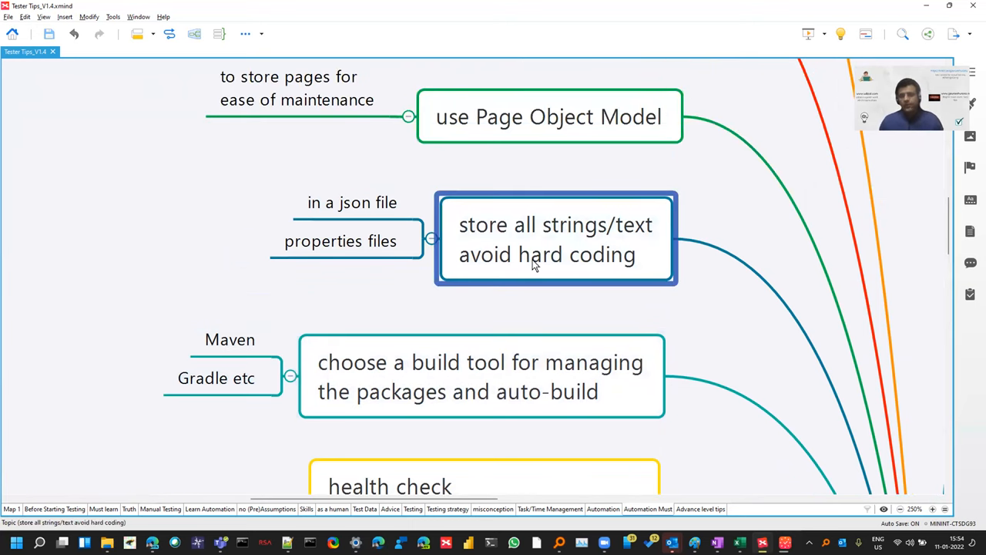
left_click(340, 241)
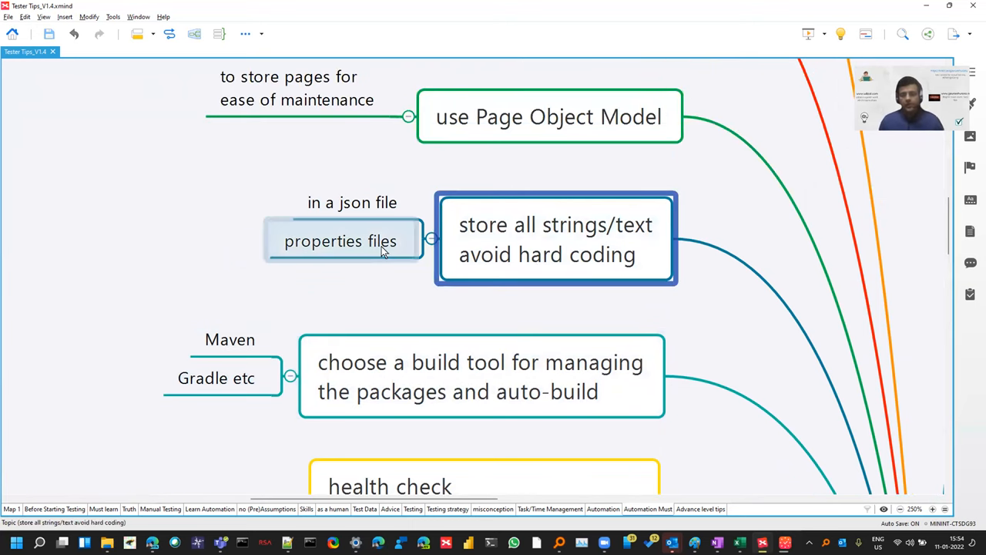
left_click(516, 255)
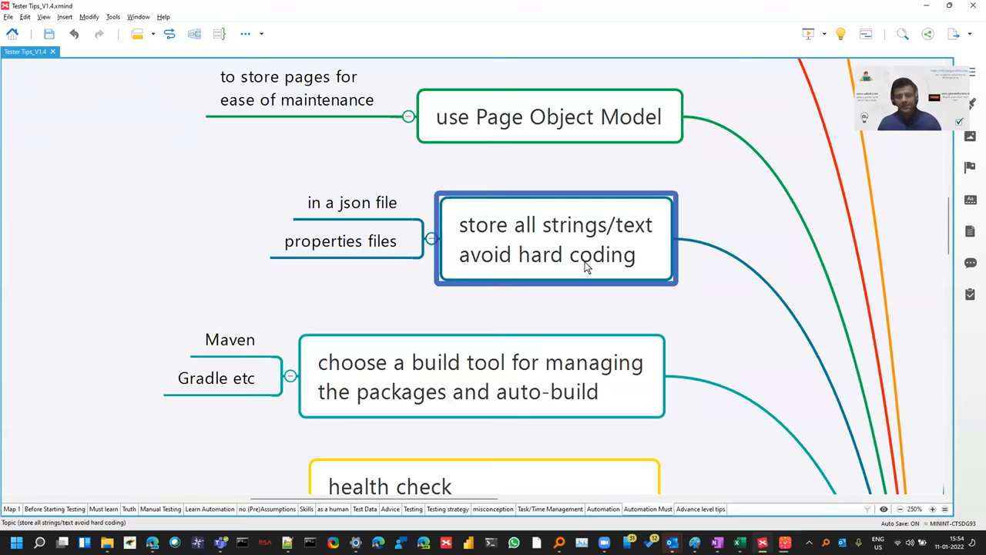
scroll("down", 3)
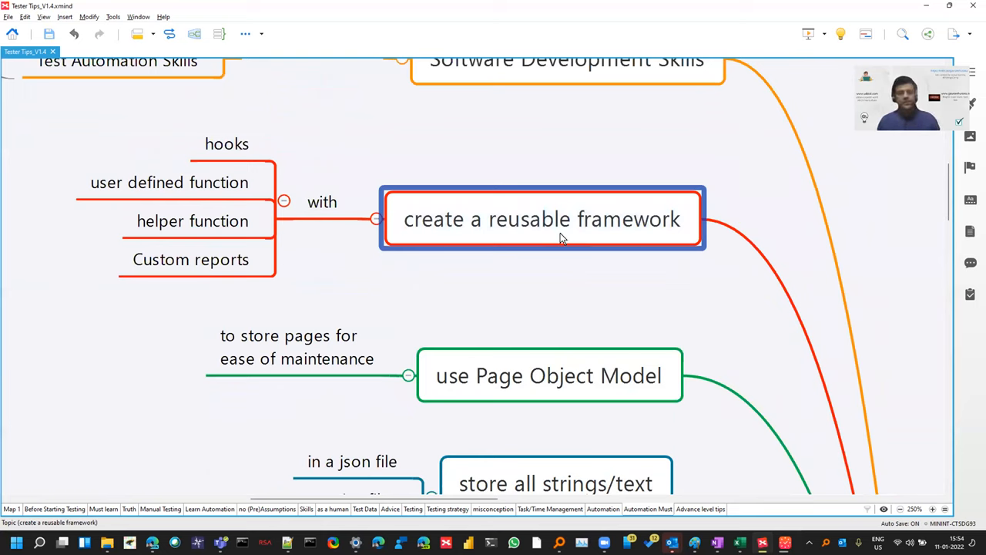
- Select 'create a reusable framework', 'helper function', then 'Software Development Skills'
left_click(192, 220)
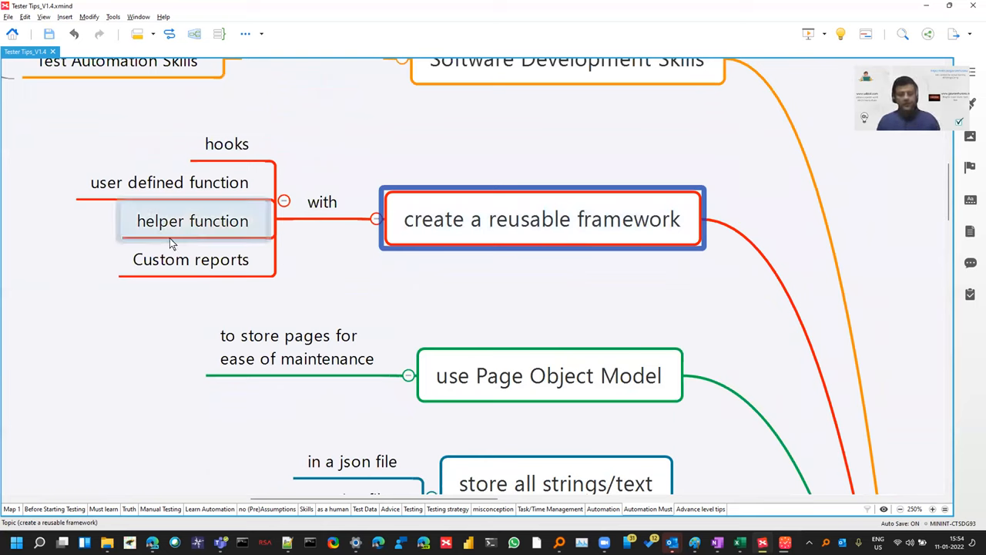
left_click(192, 221)
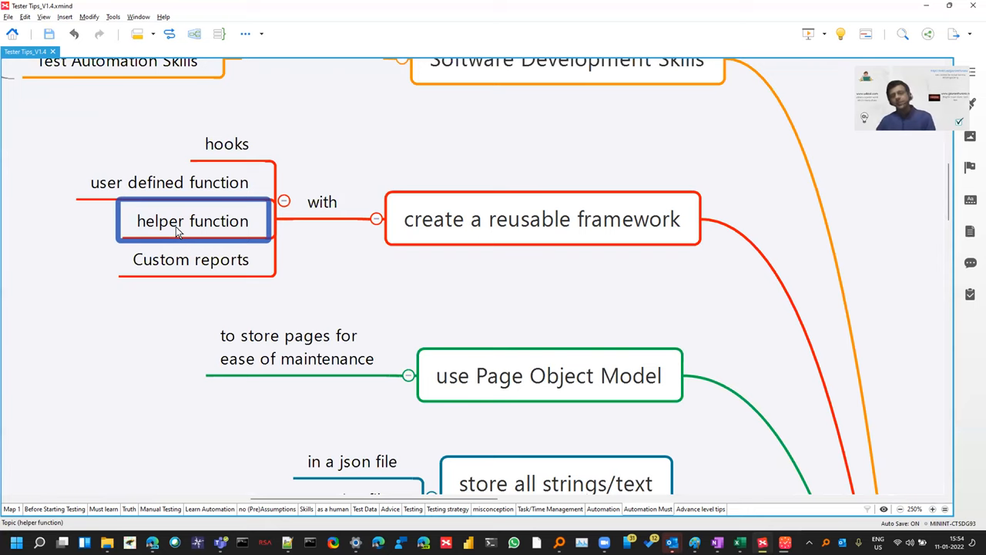
mouse_move(408, 101)
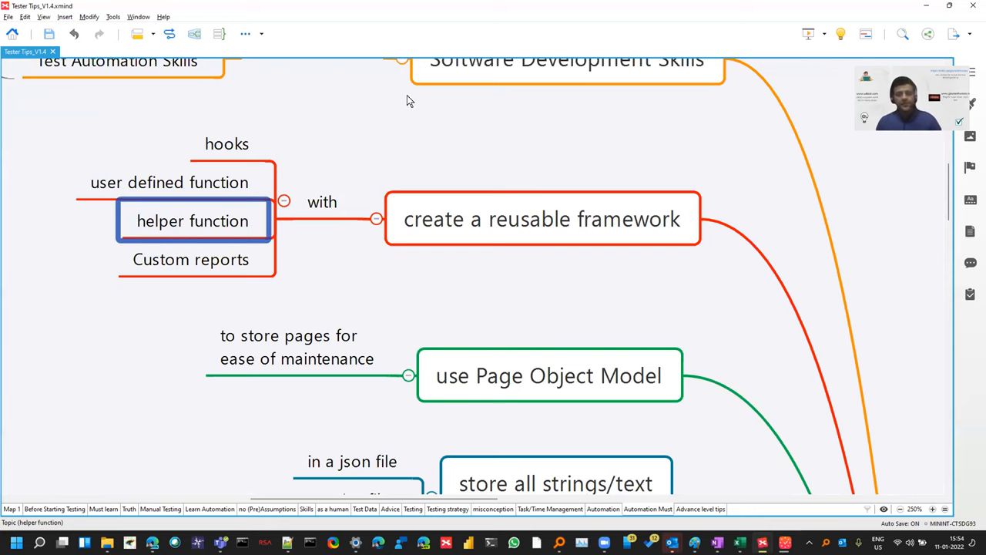
scroll("down", 3)
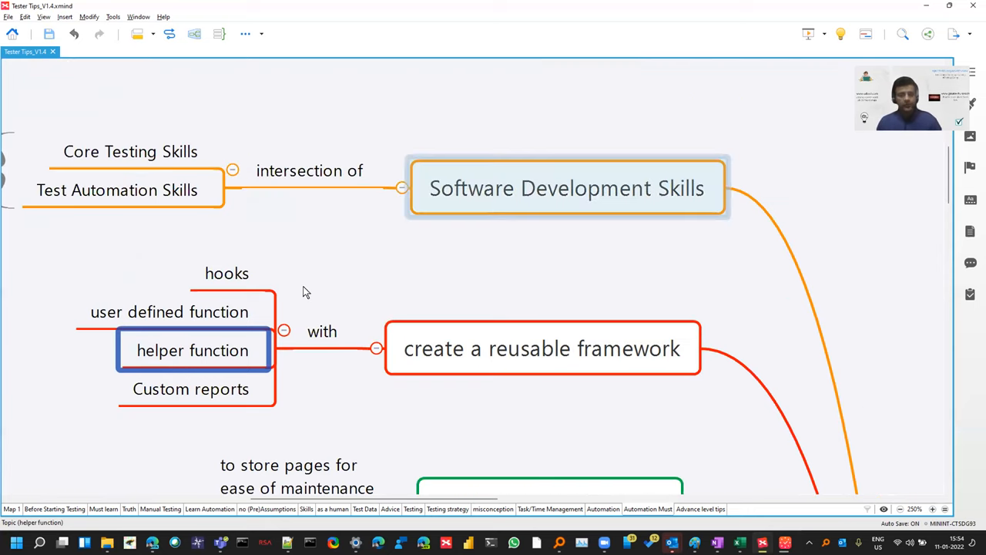
left_click(567, 188)
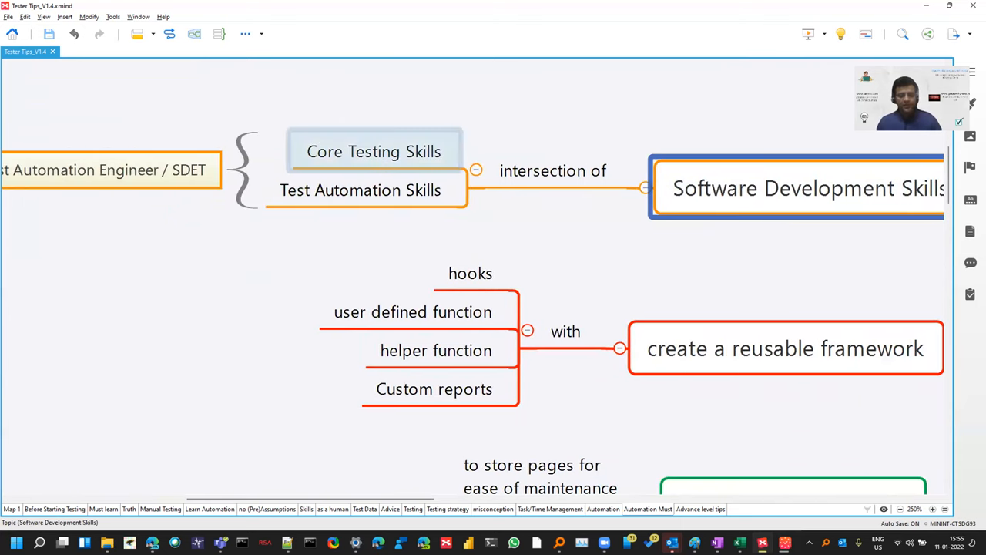
- Select 'Test Automation Skills' and switch to the presenter's YouTube channel tab
left_click(362, 190)
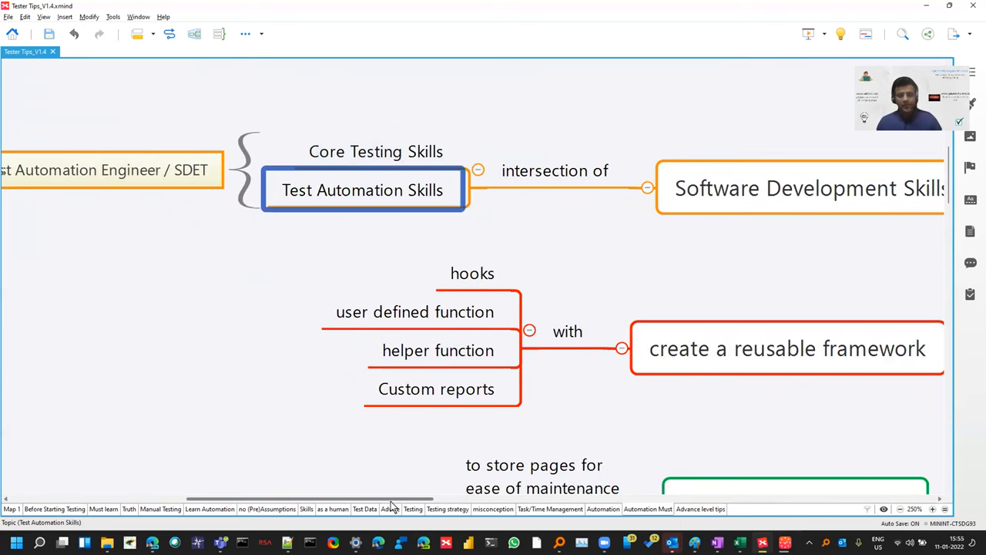
scroll("right", 3)
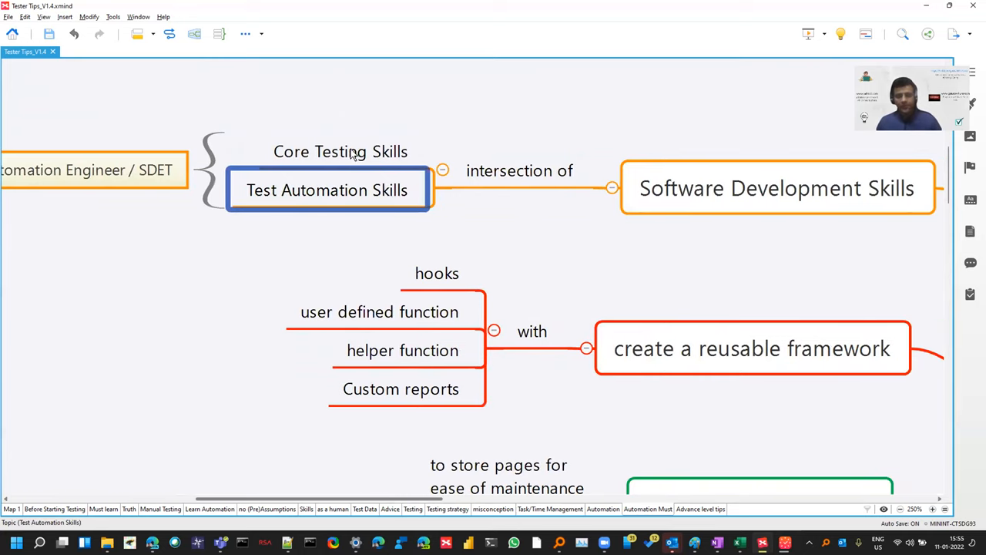
left_click(379, 311)
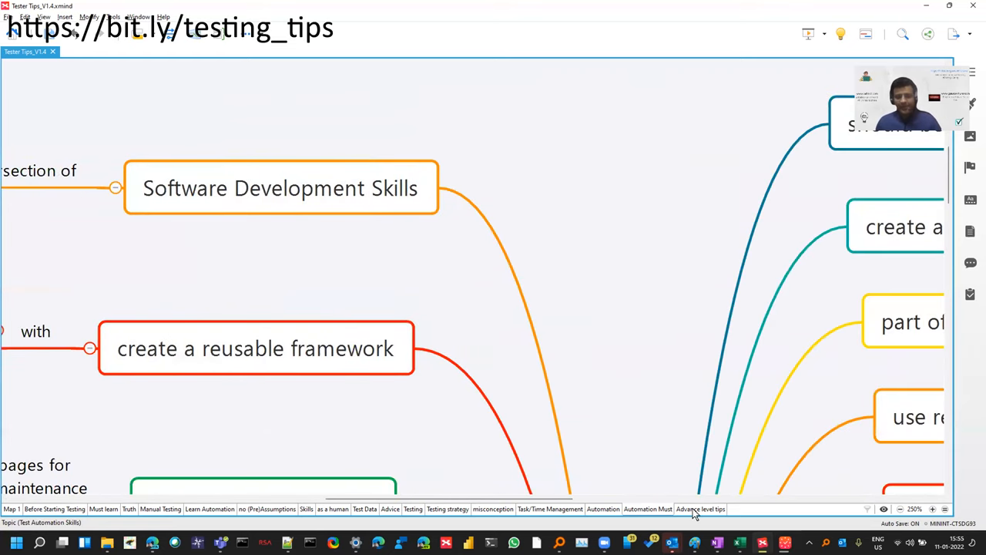
mouse_move(698, 493)
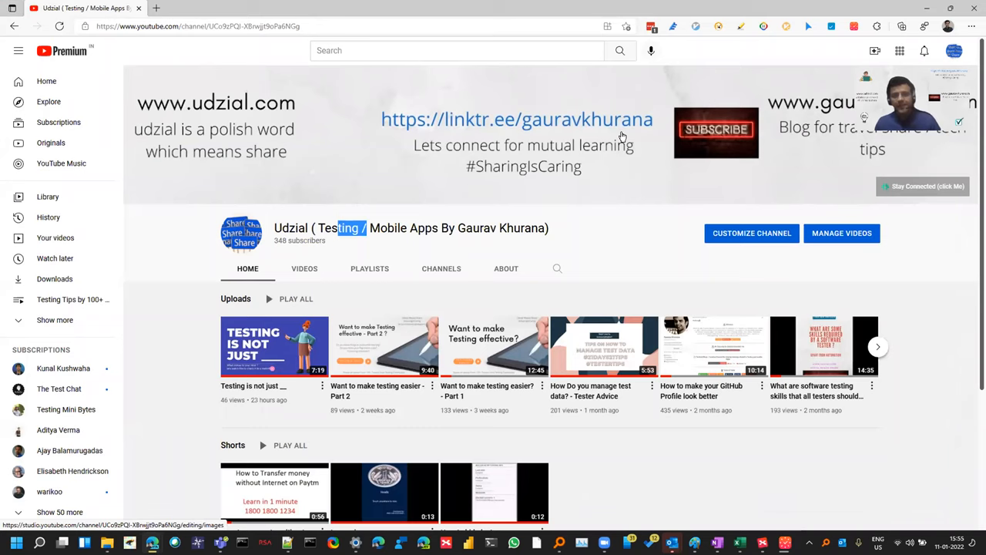
mouse_move(622, 121)
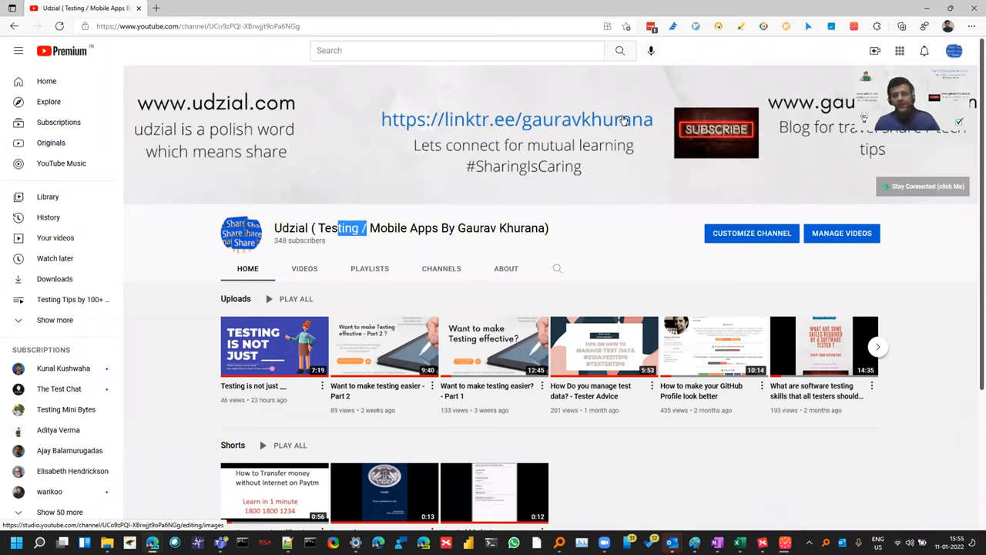